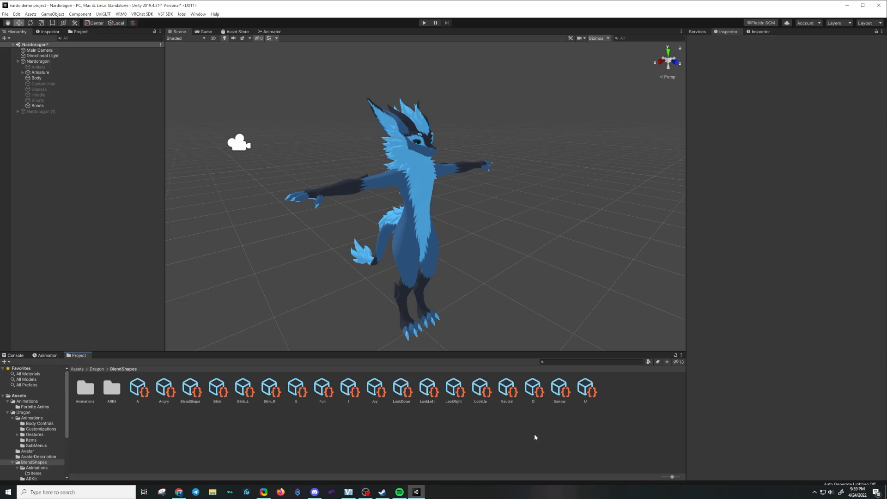
{"action": "mouse_move", "coordinate": [325, 396]}
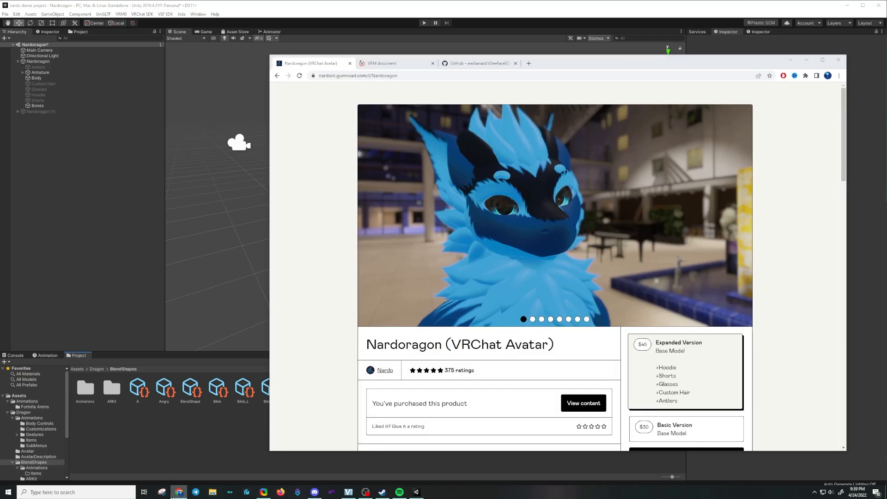
Review the VRM docs, VSeeFace SDK readme and Nardoragon Gumroad page, then put Chrome away
{"action": "left_click", "coordinate": [382, 63]}
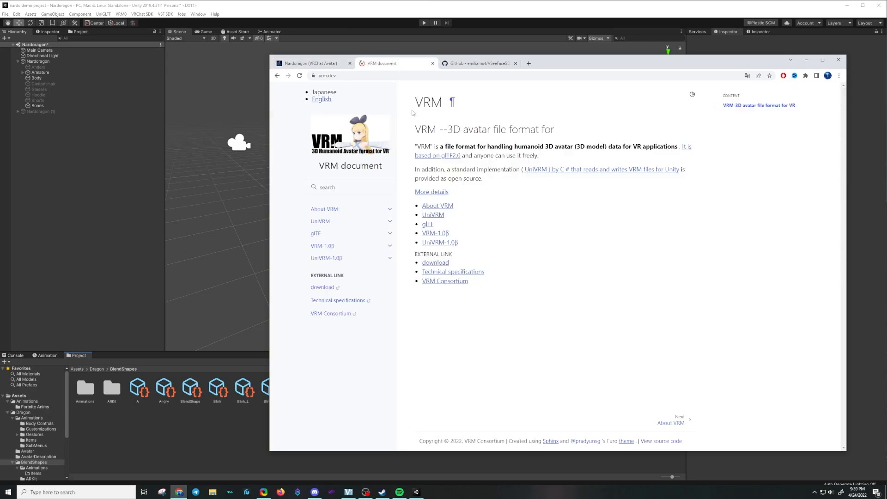
{"action": "mouse_move", "coordinate": [515, 238]}
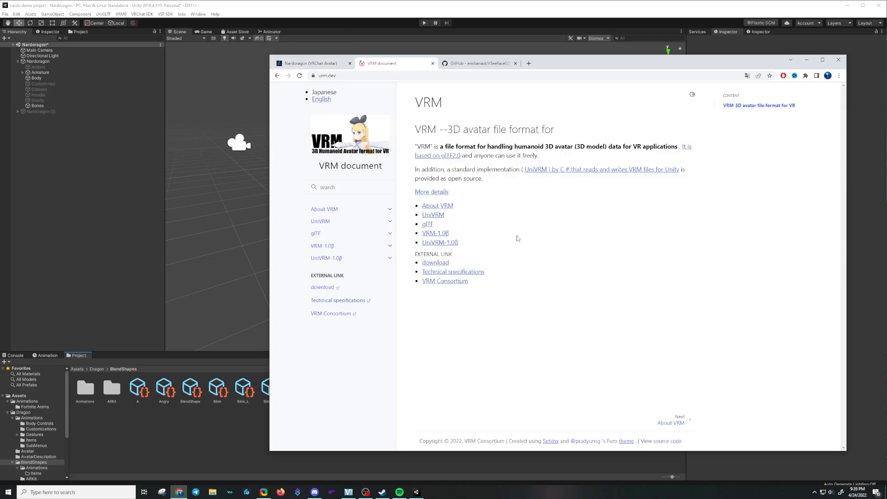
{"action": "left_click", "coordinate": [478, 63]}
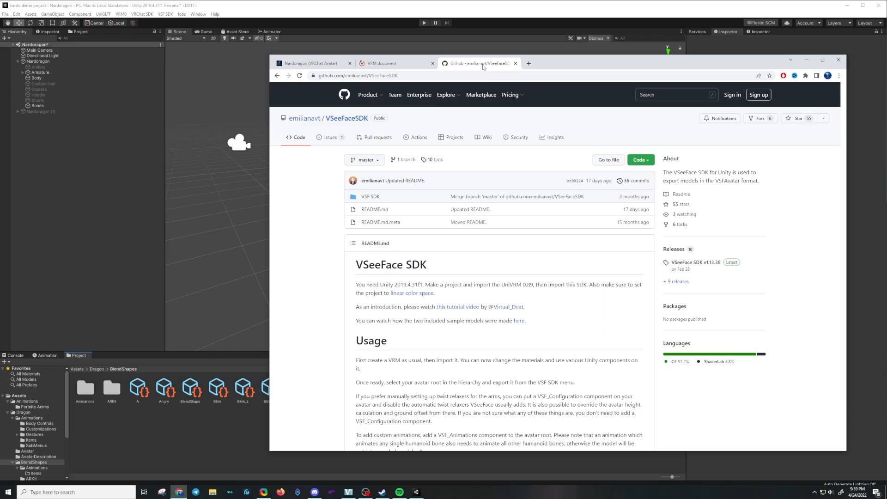
{"action": "mouse_move", "coordinate": [407, 92]}
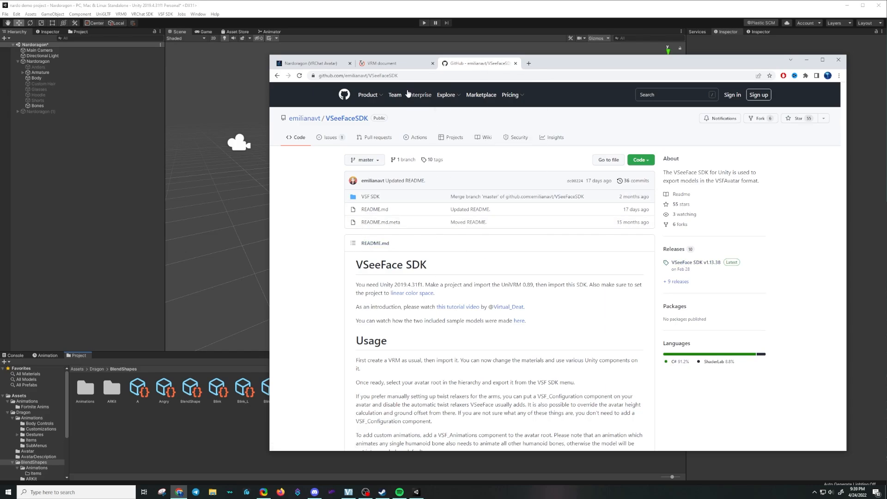
{"action": "mouse_move", "coordinate": [418, 95]}
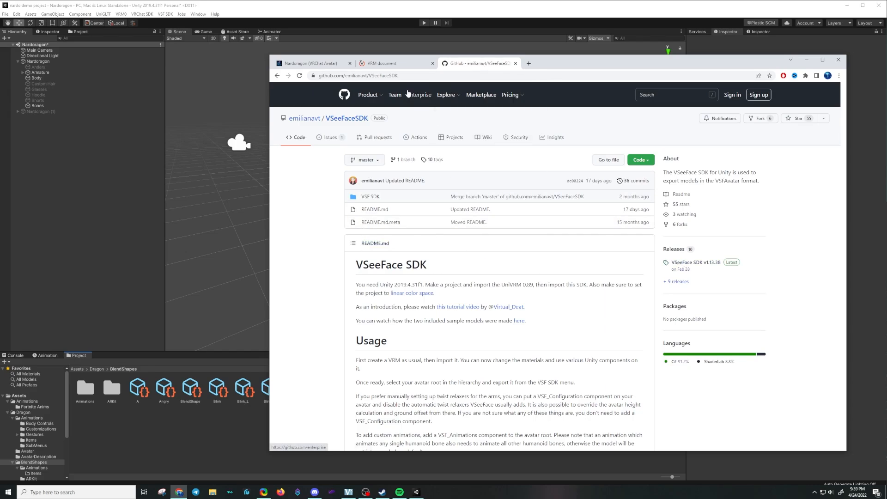
{"action": "left_click", "coordinate": [310, 63]}
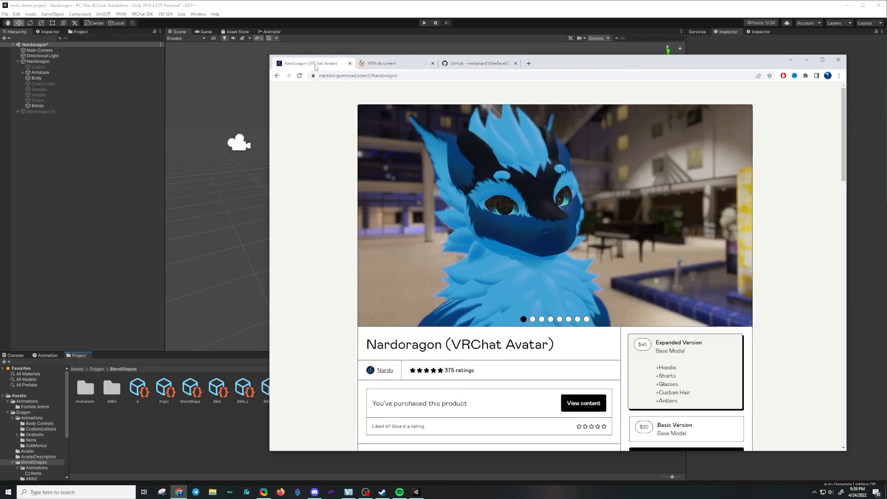
{"action": "scroll", "scroll_direction": "down", "scroll_amount": 3}
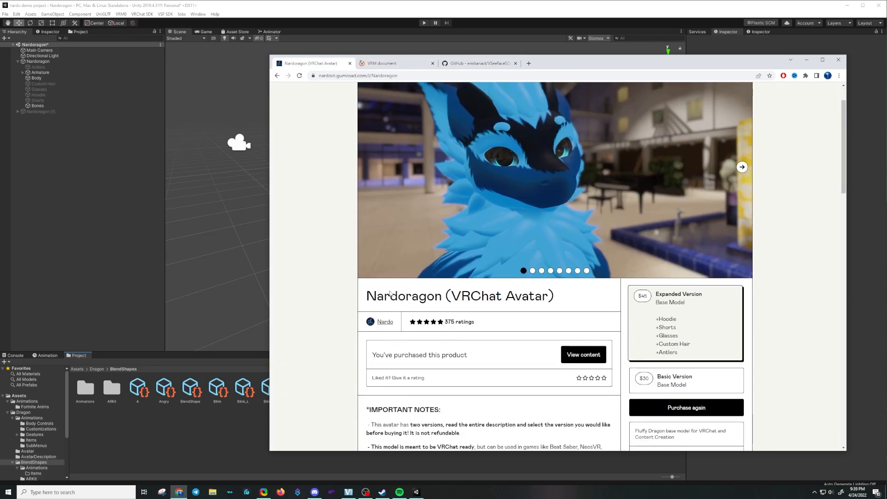
{"action": "scroll", "scroll_direction": "up", "scroll_amount": 3}
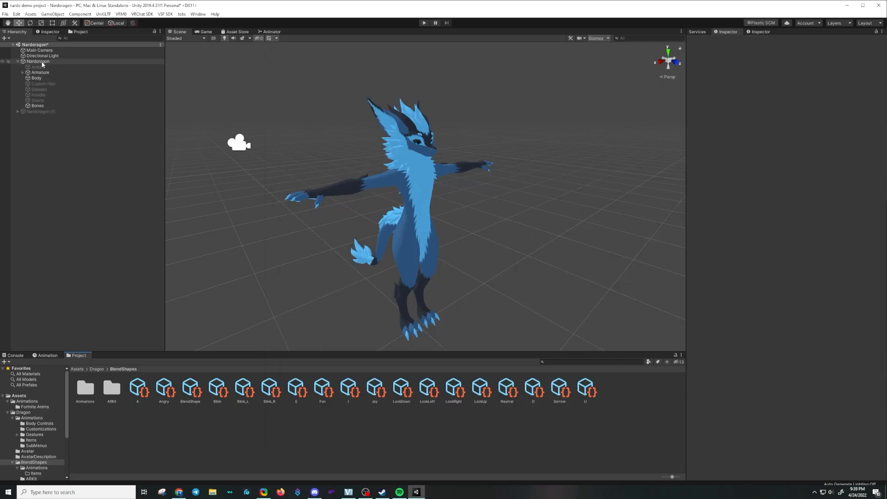
Add a VSF_Animations component to the Nardoragon avatar root, its list still empty
{"action": "left_click", "coordinate": [37, 61]}
{"action": "type", "text": "vsf"}
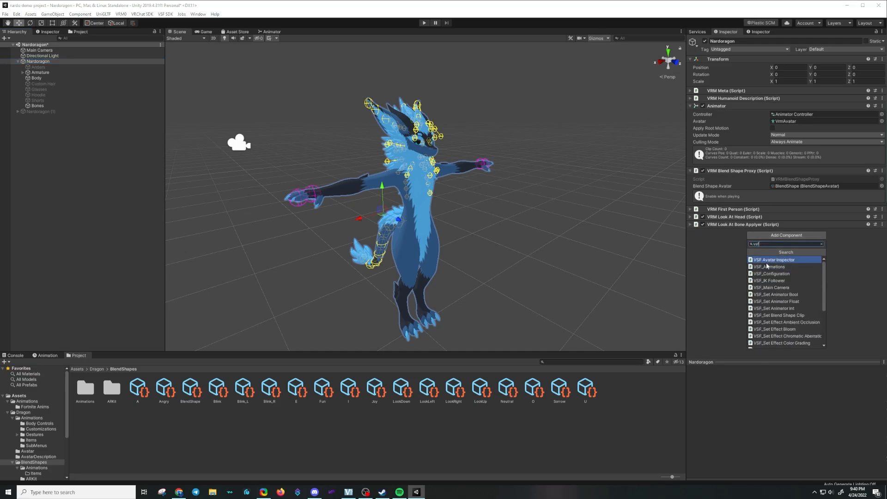
{"action": "left_click", "coordinate": [770, 266]}
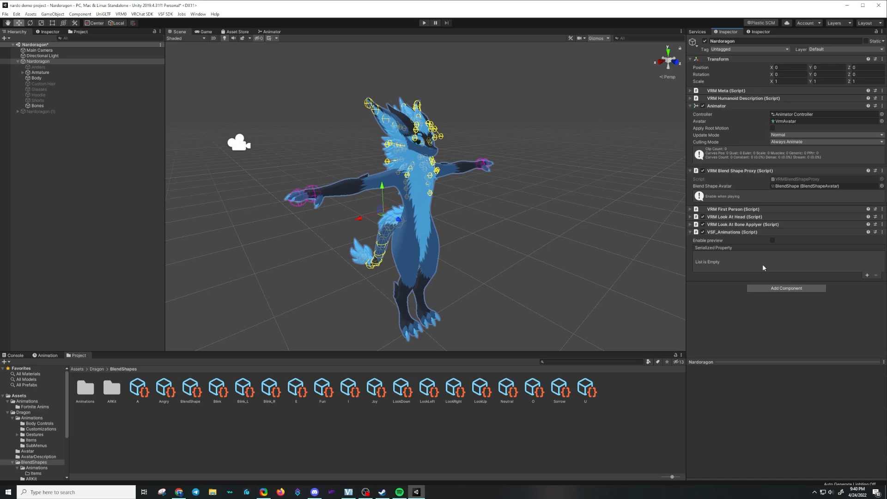
{"action": "mouse_move", "coordinate": [716, 262]}
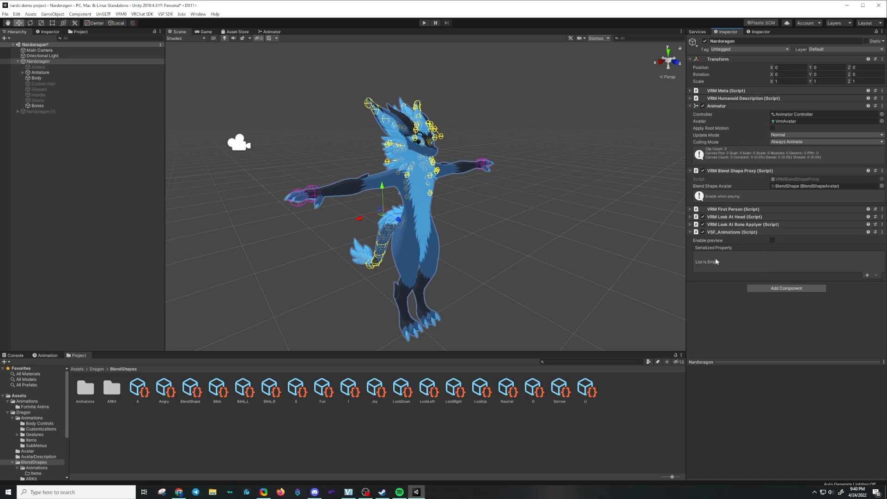
{"action": "mouse_move", "coordinate": [775, 271]}
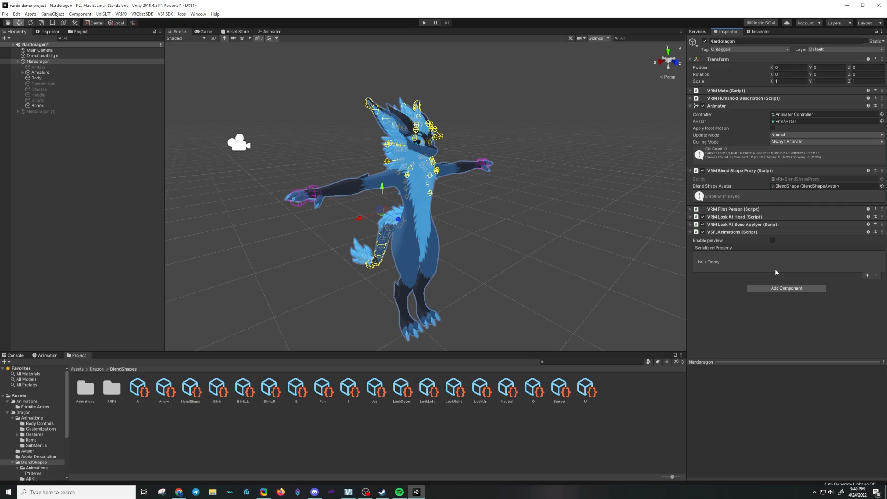
{"action": "mouse_move", "coordinate": [773, 311]}
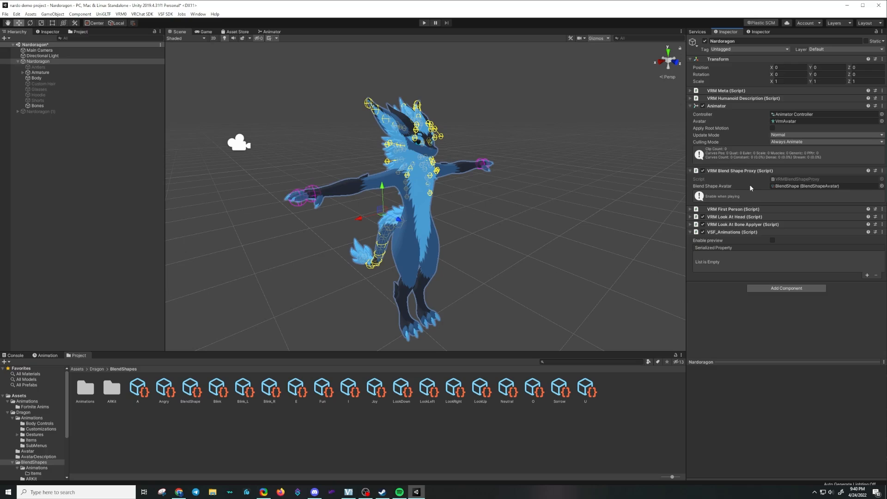
{"action": "mouse_move", "coordinate": [793, 190]}
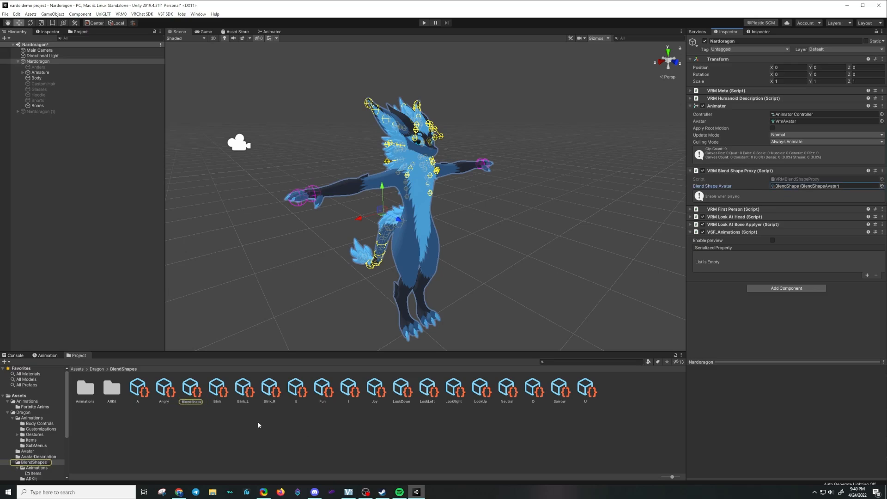
Create and save a new blend shape clip named WearShorts in the avatar's BlendShape set
{"action": "left_click", "coordinate": [190, 387]}
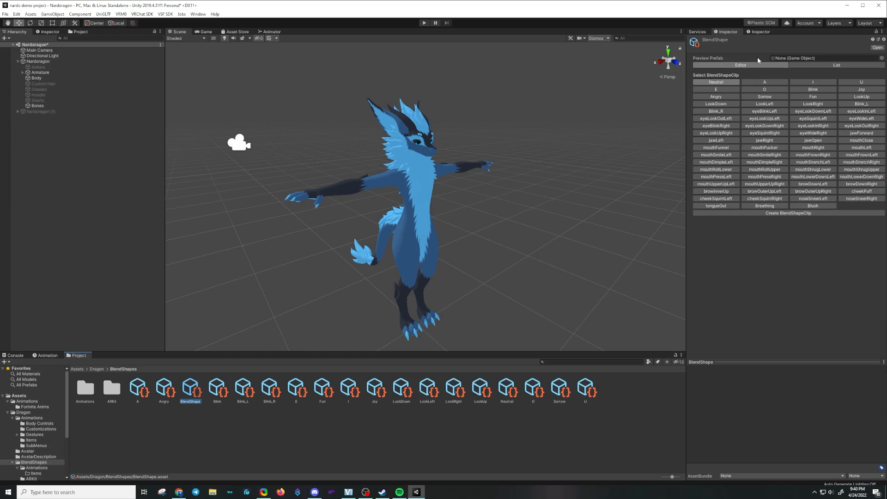
{"action": "mouse_move", "coordinate": [762, 218]}
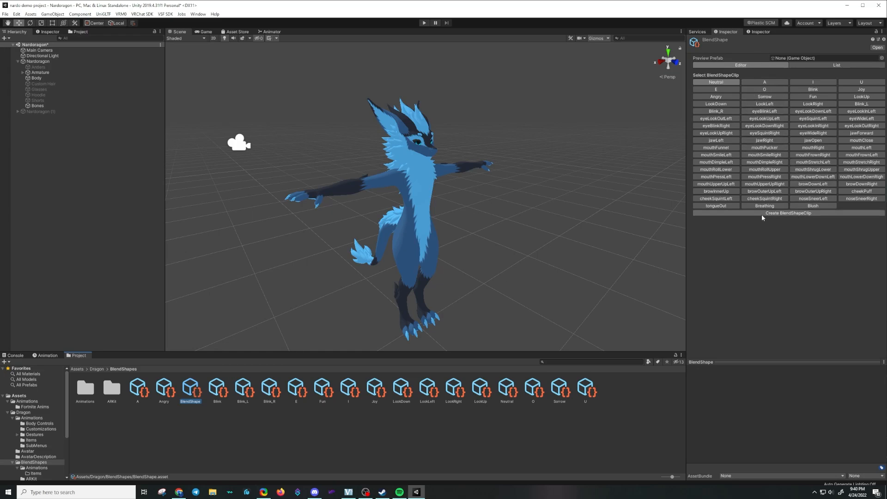
{"action": "left_click", "coordinate": [788, 213]}
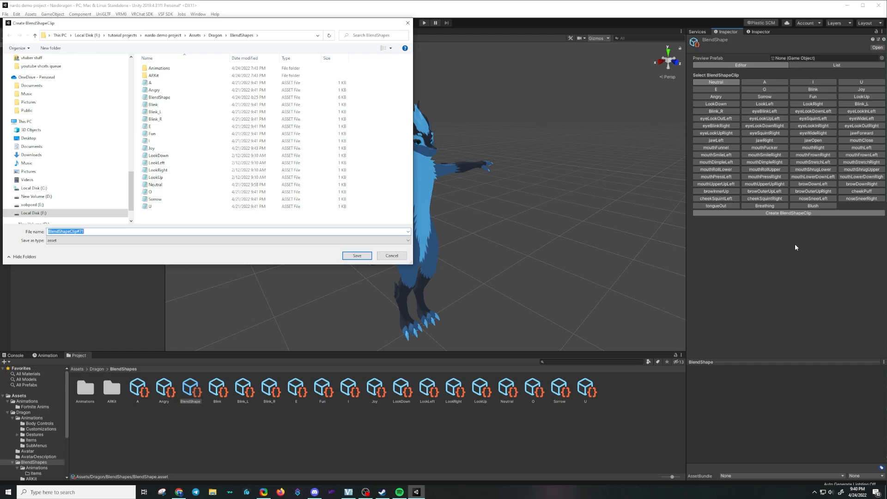
{"action": "type", "text": "Wear"}
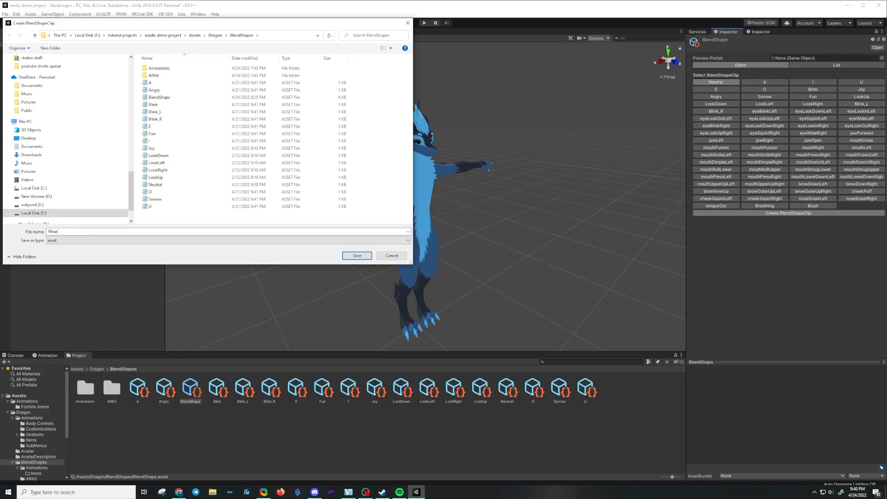
{"action": "left_click", "coordinate": [357, 255]}
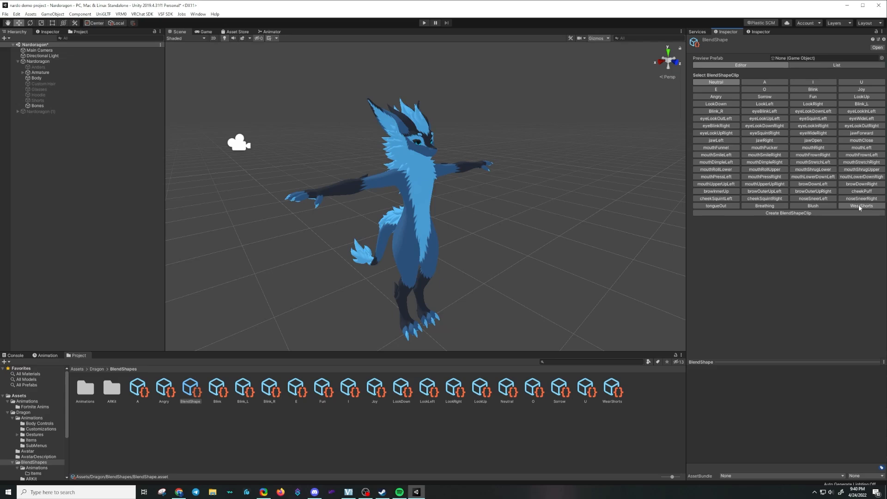
{"action": "mouse_move", "coordinate": [739, 213]}
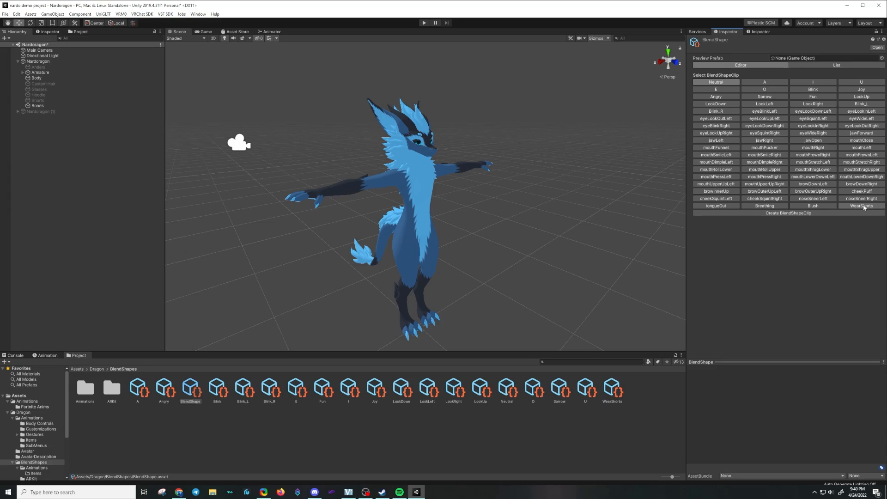
{"action": "mouse_move", "coordinate": [848, 207]}
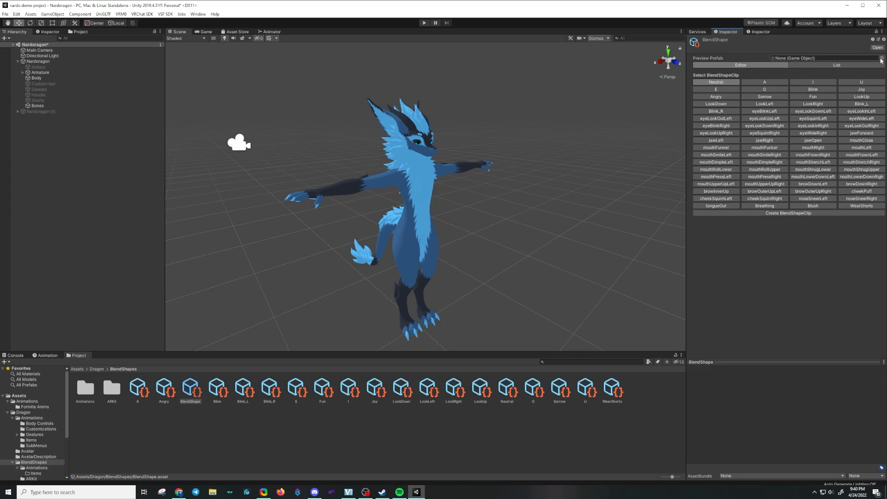
Set Nardoragon as the preview prefab and open the WearShorts clip for editing
{"action": "left_click", "coordinate": [880, 59]}
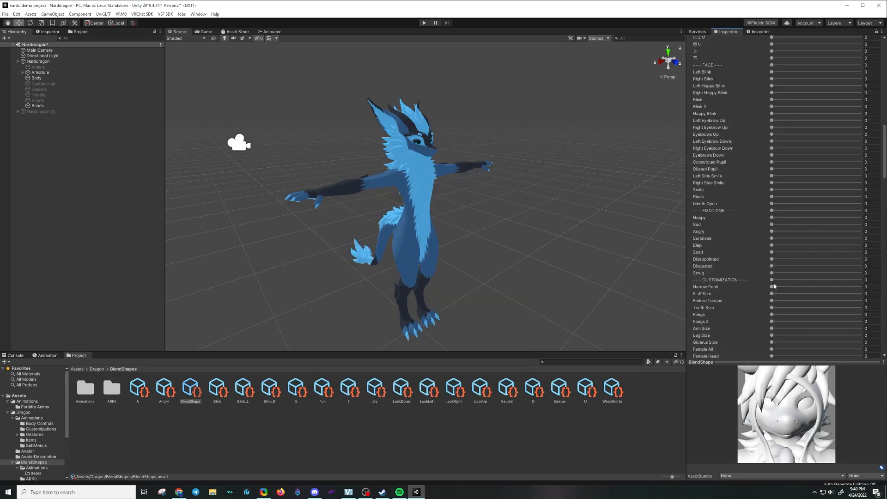
{"action": "scroll", "scroll_direction": "down", "scroll_amount": 3}
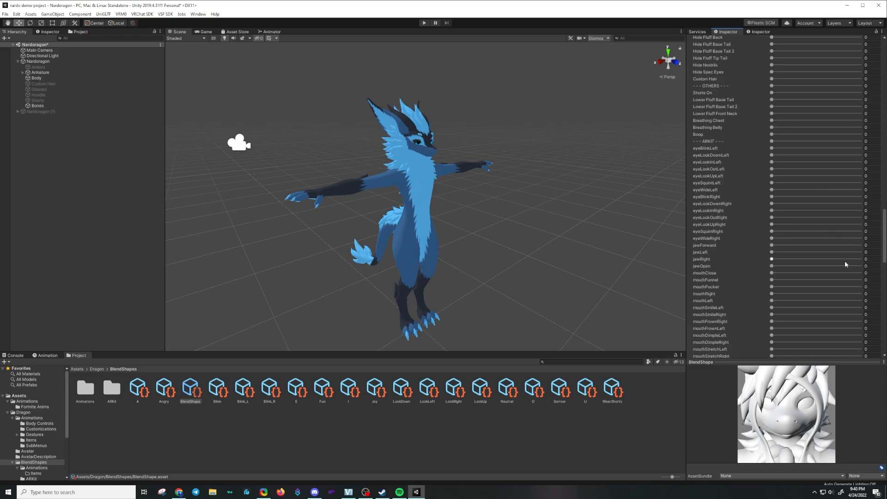
{"action": "scroll", "scroll_direction": "down", "scroll_amount": 3}
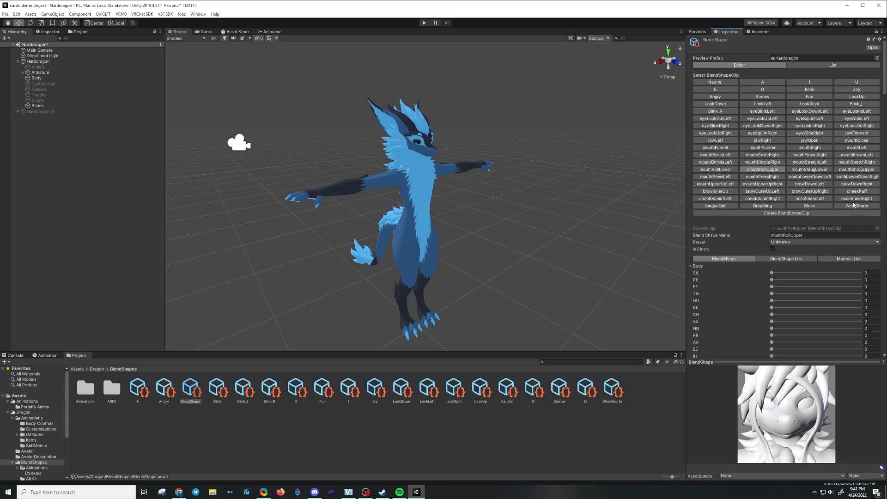
{"action": "left_click", "coordinate": [856, 205]}
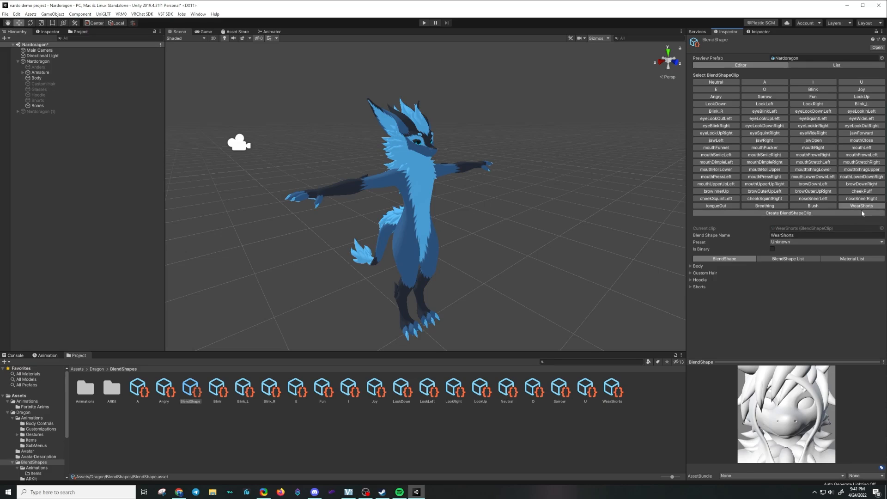
{"action": "mouse_move", "coordinate": [859, 199]}
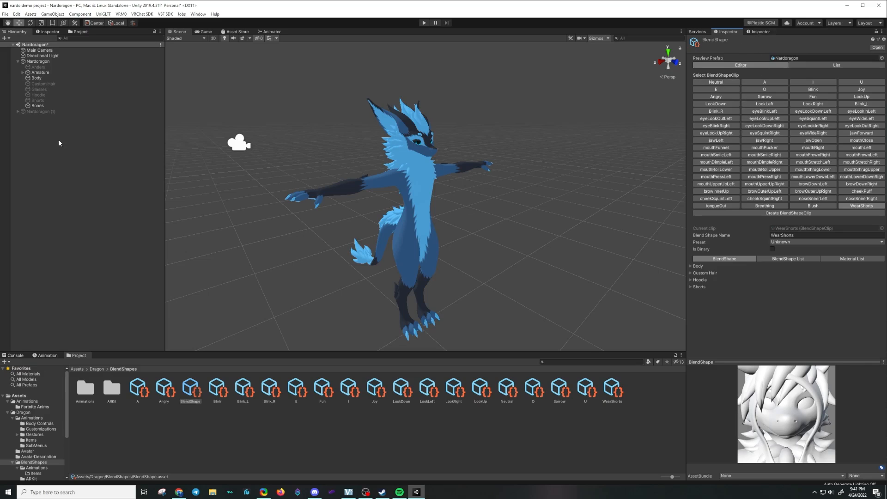
Link the WearShorts blend shape entry in VSF_Animations to the Shorts animation clip
{"action": "left_click", "coordinate": [38, 61]}
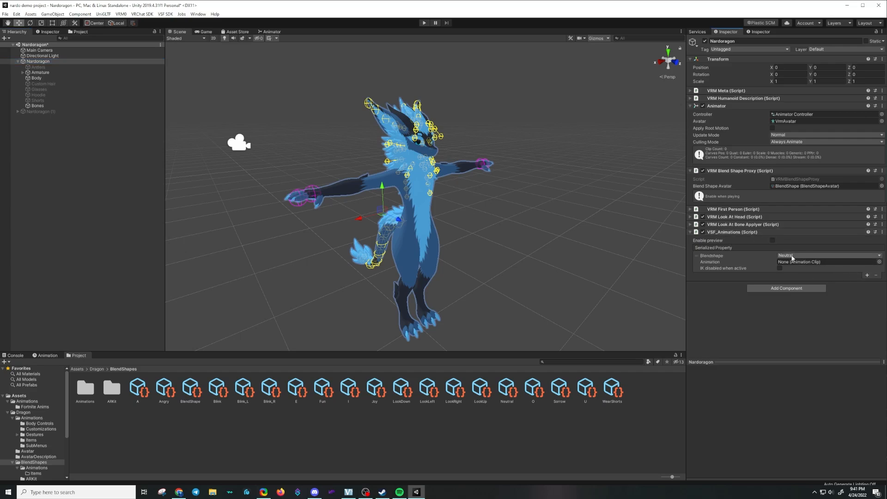
{"action": "left_click", "coordinate": [826, 255]}
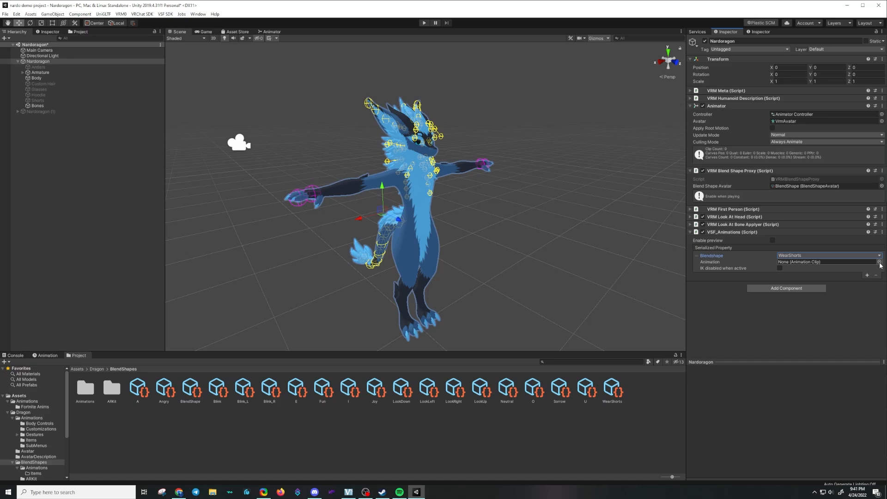
{"action": "left_click", "coordinate": [879, 261]}
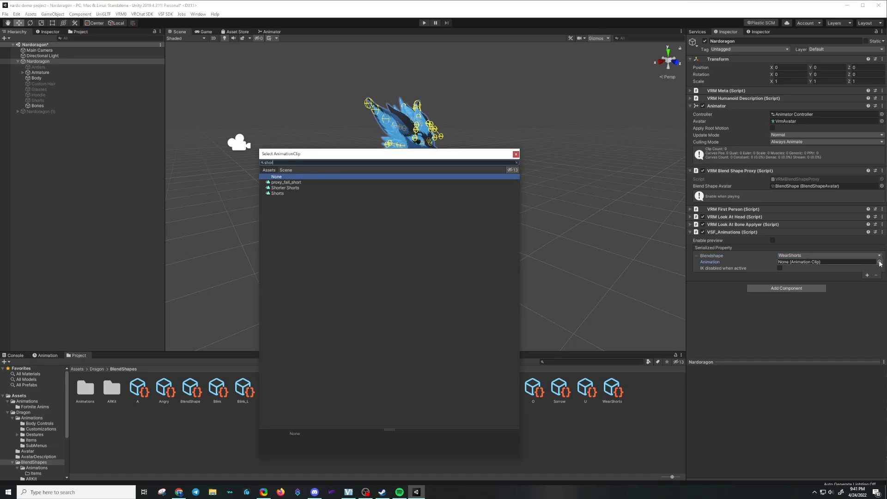
{"action": "left_click", "coordinate": [278, 193]}
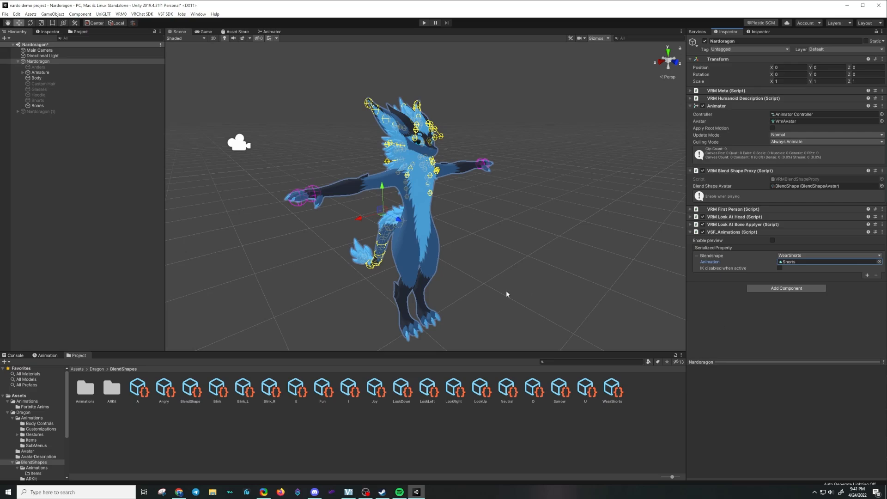
{"action": "mouse_move", "coordinate": [168, 21]}
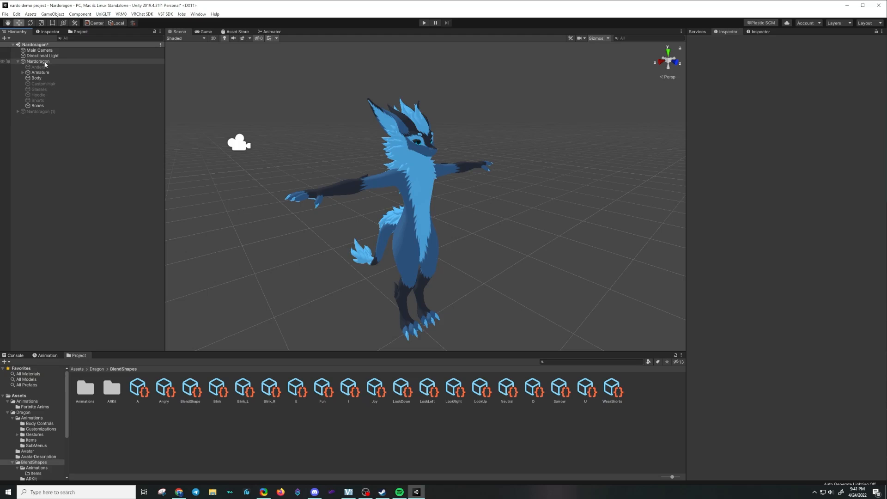
Export Nardoragon as a .vsfavatar bundle named 'nardo test shorts' to the Desktop
{"action": "left_click", "coordinate": [37, 61]}
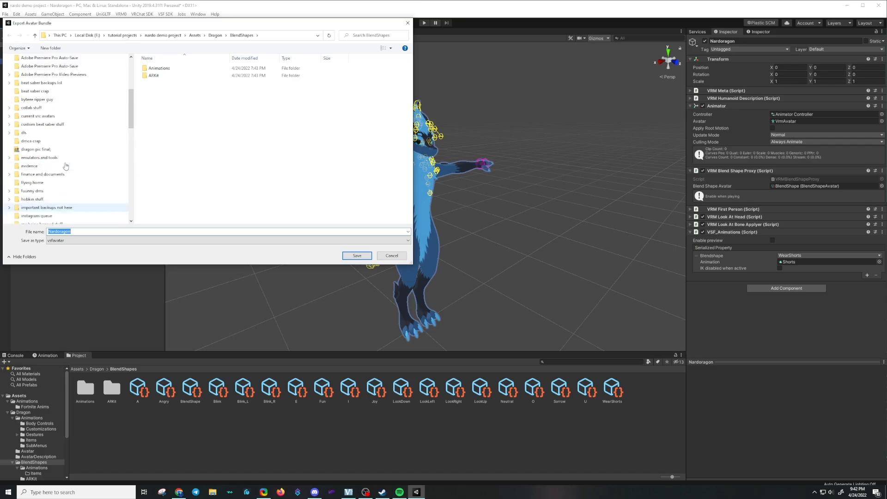
{"action": "scroll", "scroll_direction": "down", "scroll_amount": 3}
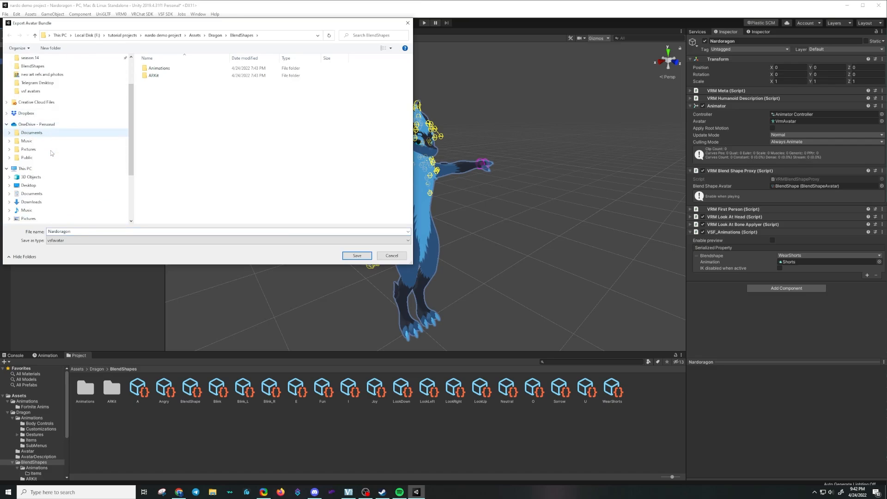
{"action": "scroll", "scroll_direction": "down", "scroll_amount": 3}
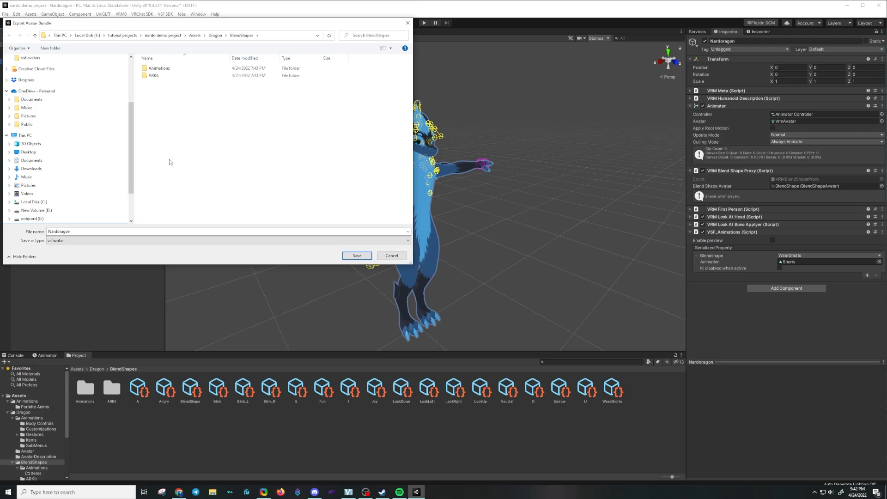
{"action": "left_click", "coordinate": [28, 151]}
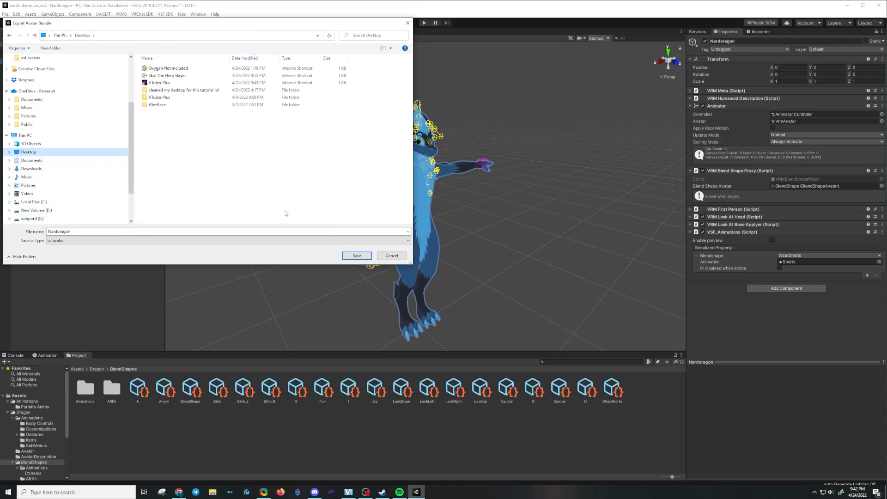
{"action": "mouse_move", "coordinate": [213, 238]}
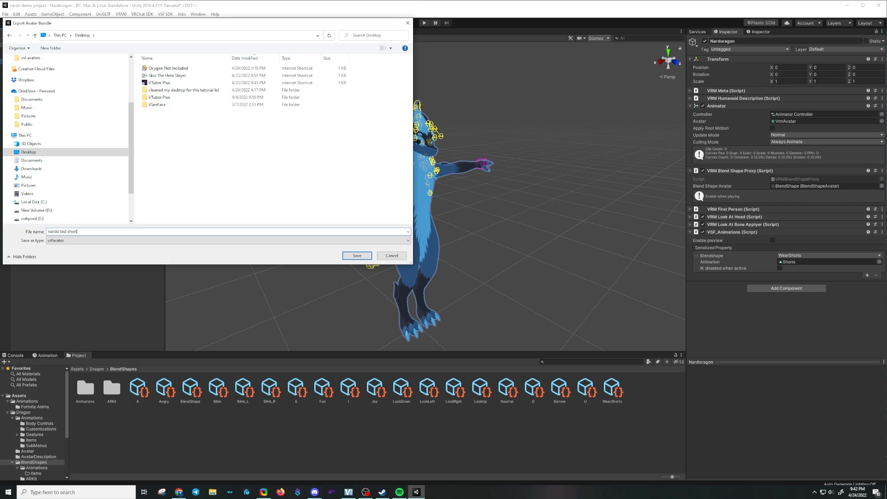
{"action": "left_click", "coordinate": [356, 255]}
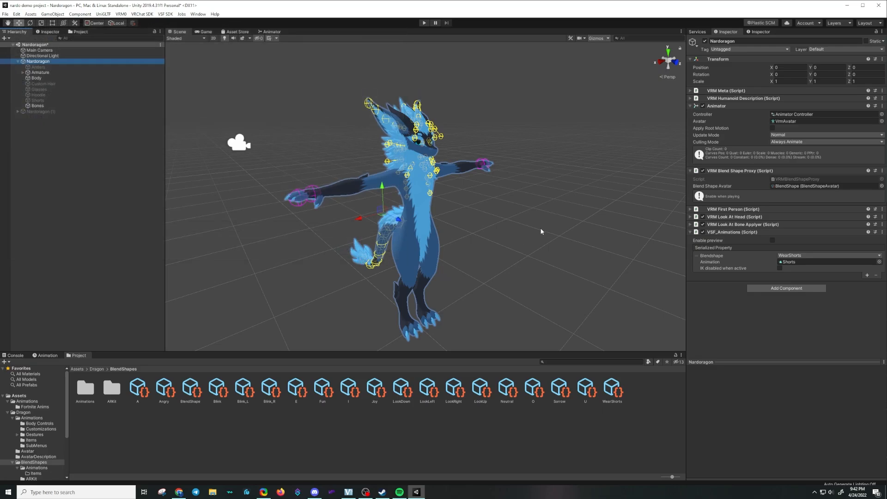
{"action": "mouse_move", "coordinate": [334, 295]}
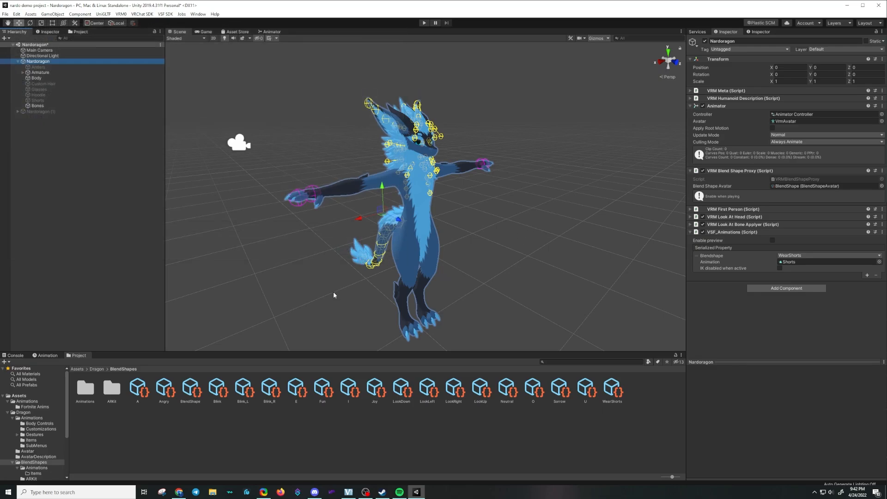
{"action": "mouse_move", "coordinate": [411, 316]}
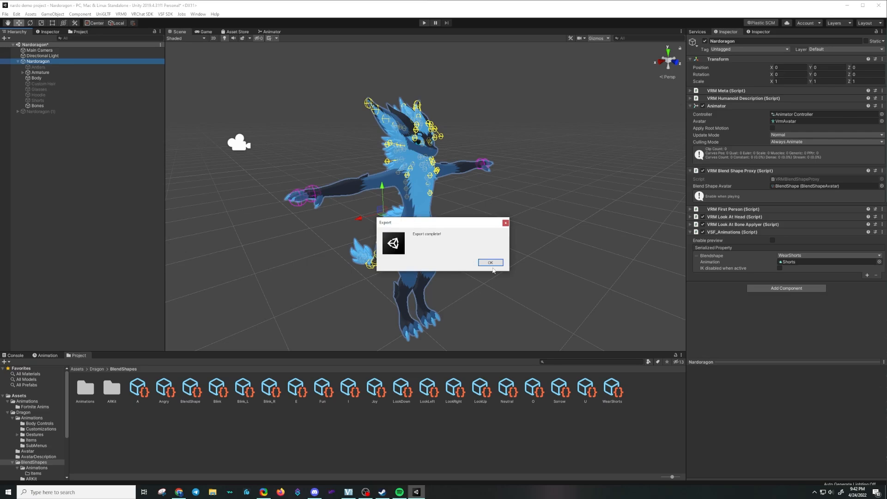
Load the exported avatar file from the Desktop into VSeeFace and select the Nardoragon avatar
{"action": "left_click", "coordinate": [489, 262]}
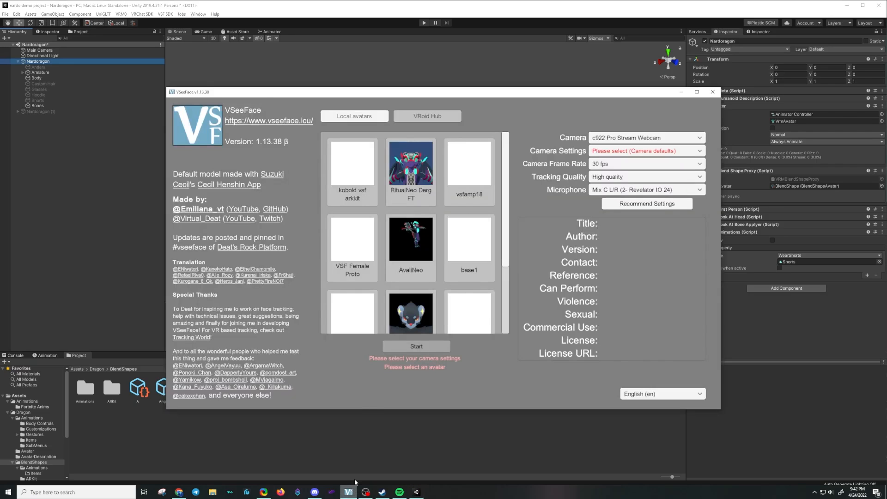
{"action": "left_click", "coordinate": [354, 116]}
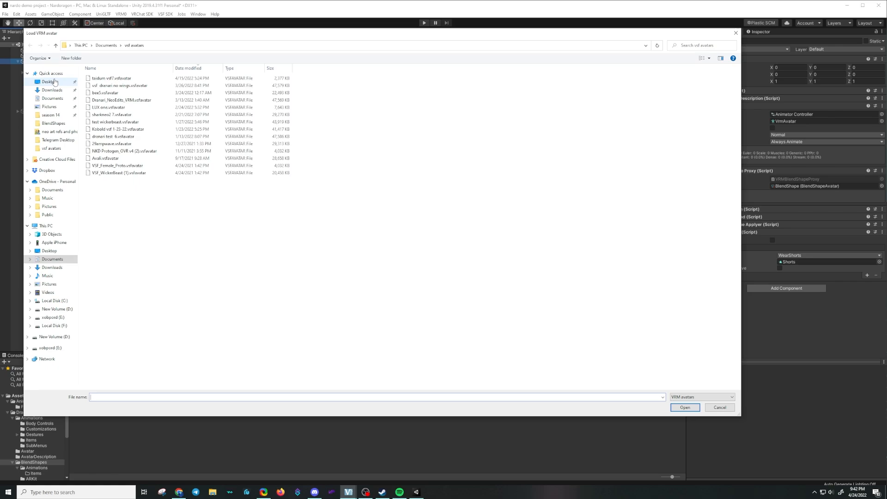
{"action": "left_click", "coordinate": [49, 81]}
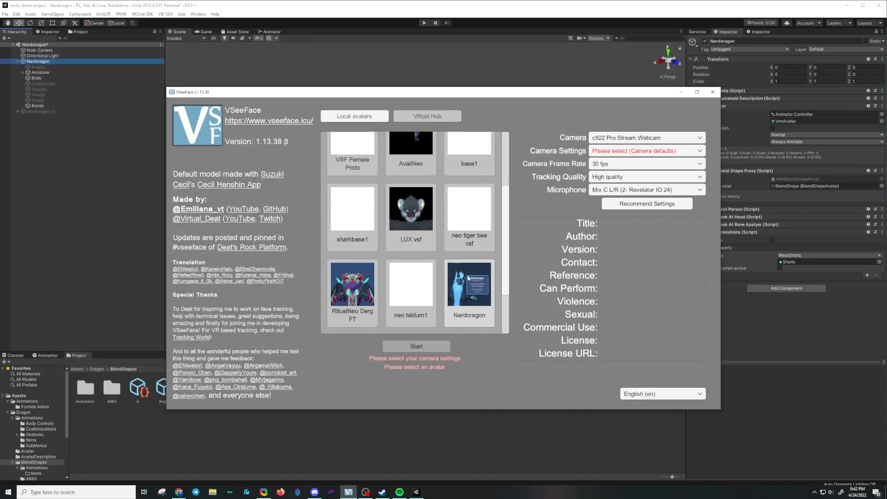
{"action": "left_click", "coordinate": [470, 285]}
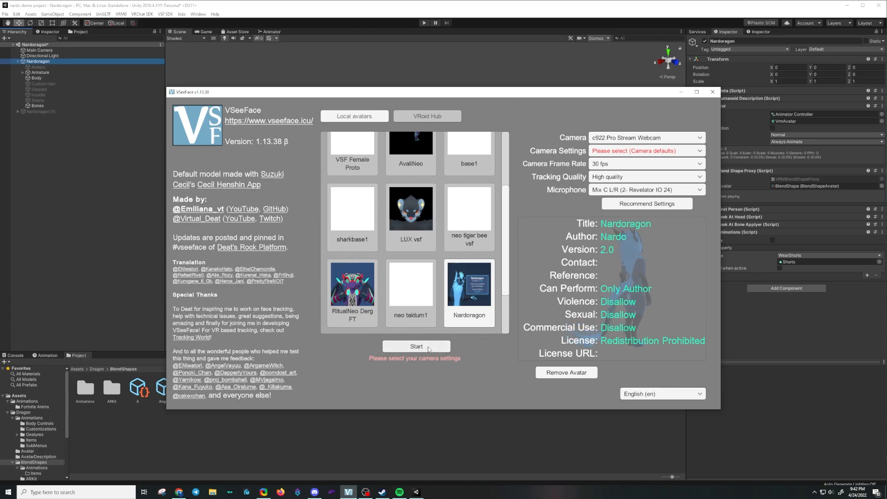
Start tracking with Nardoragon and reveal the settings categories, passing through General settings
{"action": "left_click", "coordinate": [415, 346]}
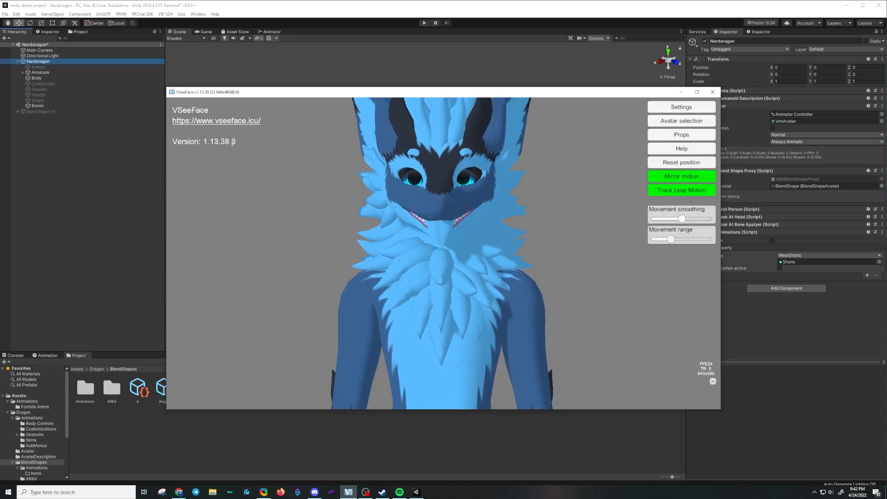
{"action": "left_click", "coordinate": [681, 107]}
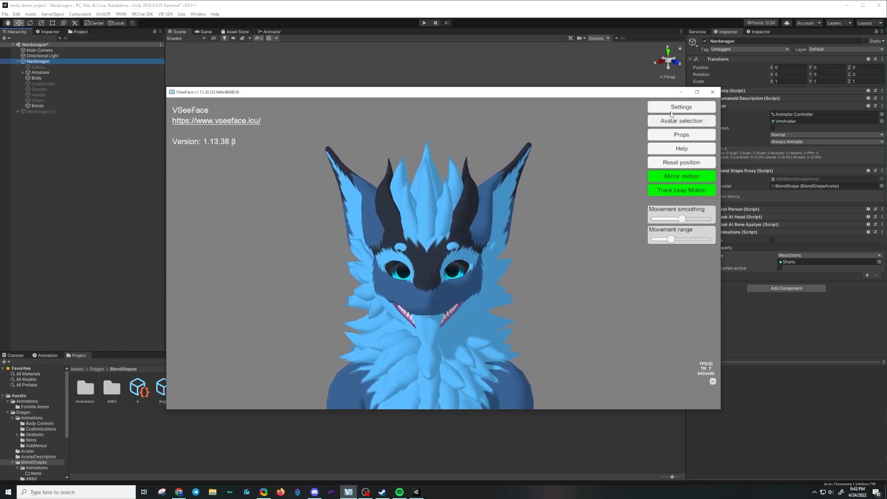
{"action": "left_click", "coordinate": [681, 107]}
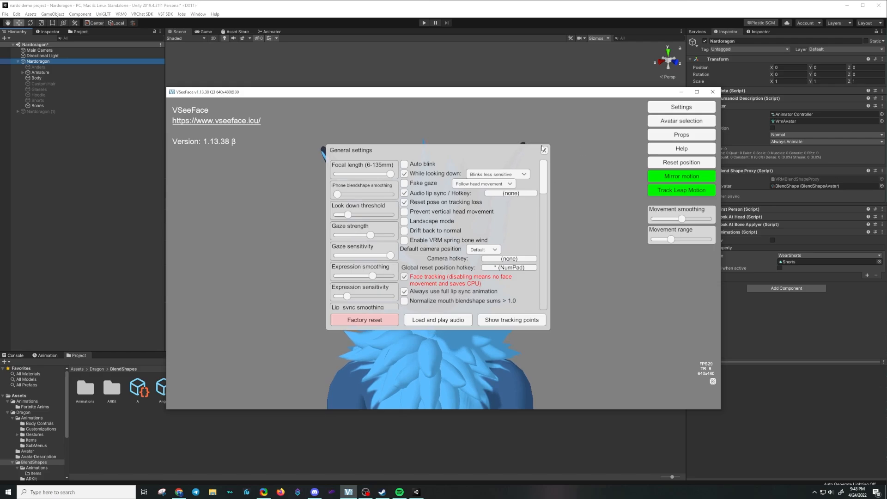
{"action": "left_click", "coordinate": [542, 150]}
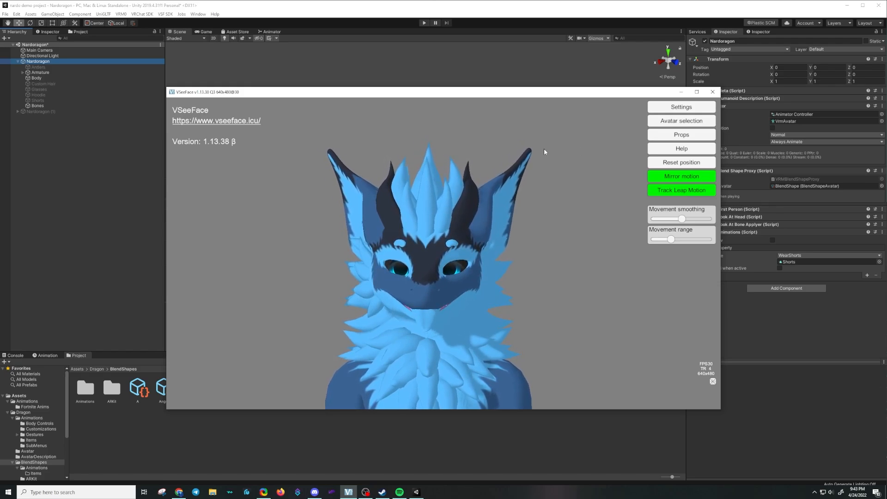
{"action": "left_click", "coordinate": [681, 106]}
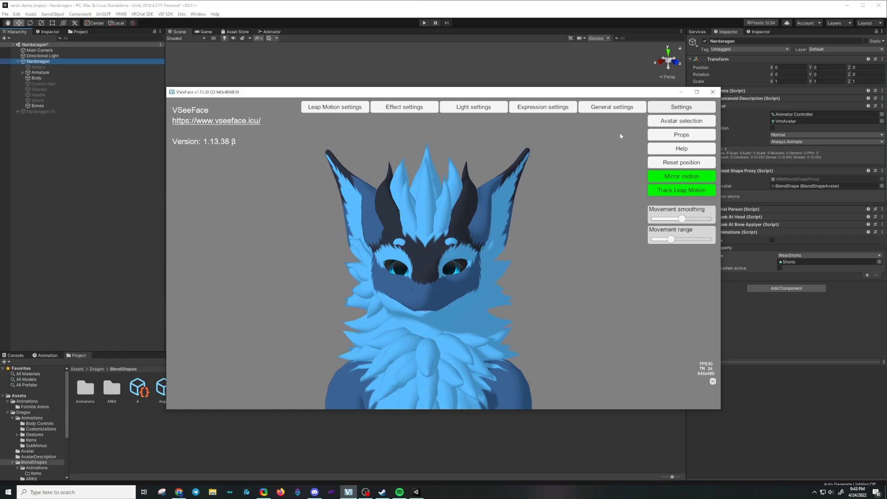
{"action": "left_click", "coordinate": [611, 107]}
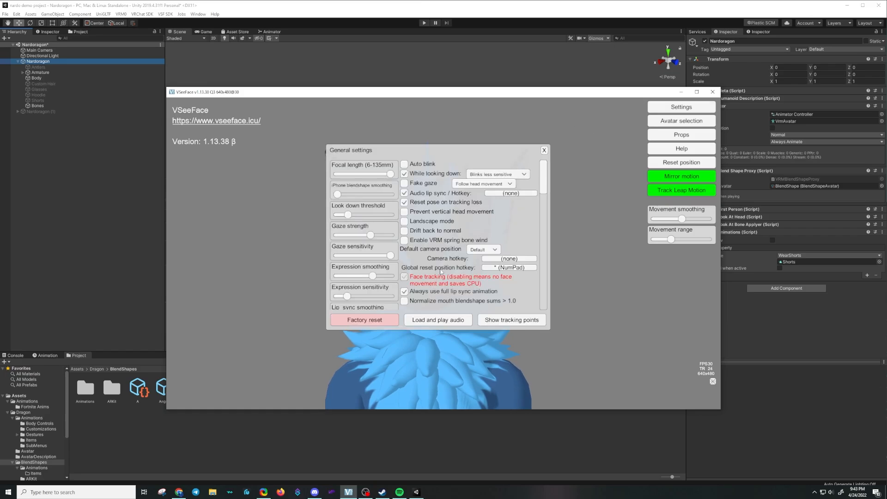
{"action": "left_click", "coordinate": [543, 150]}
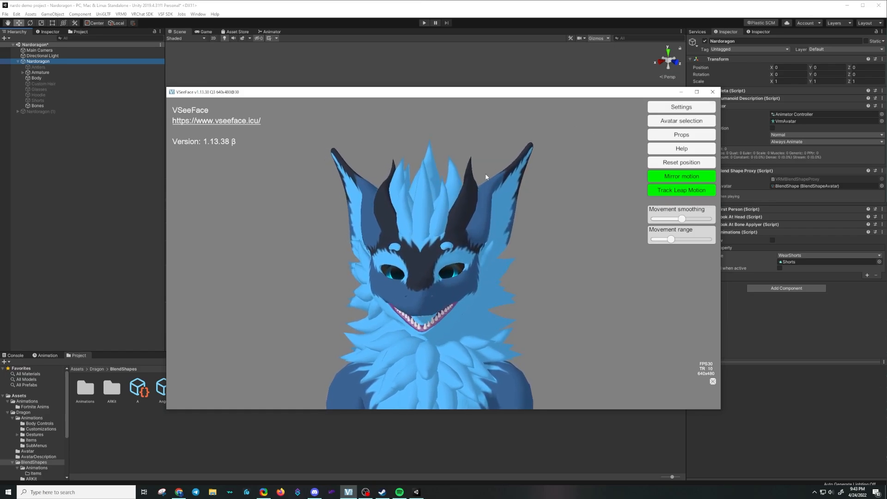
{"action": "left_click", "coordinate": [681, 107]}
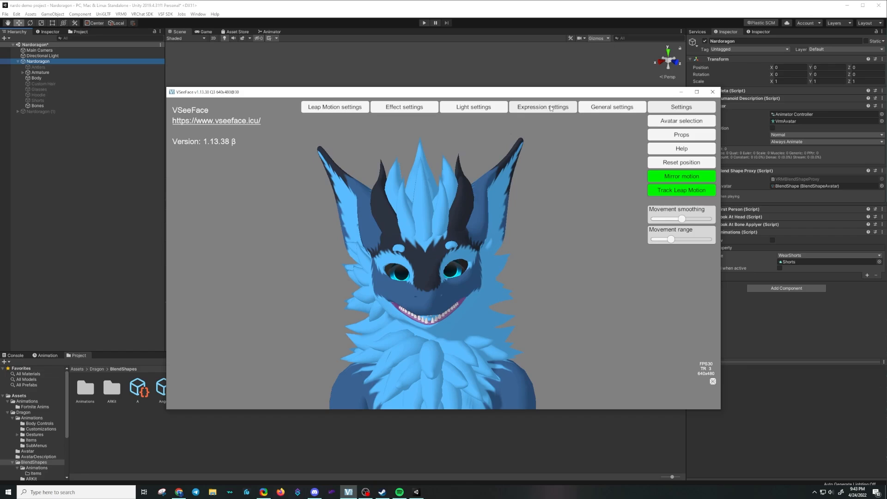
Open expression settings, find Wearshorts and begin assigning its hotkey
{"action": "left_click", "coordinate": [541, 107]}
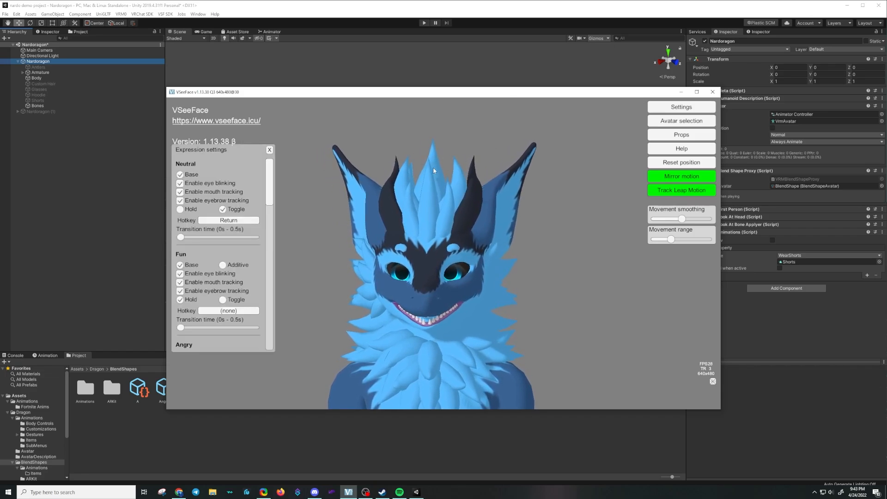
{"action": "scroll", "scroll_direction": "down", "scroll_amount": 3}
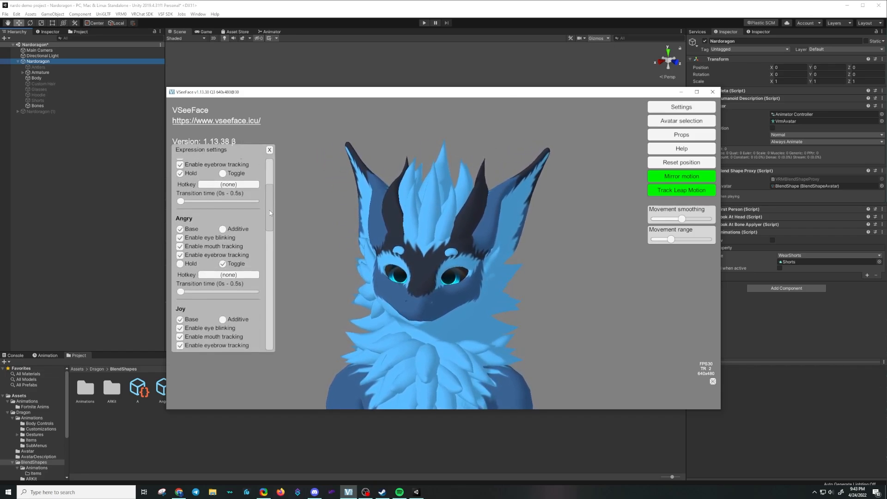
{"action": "scroll", "scroll_direction": "down", "scroll_amount": 3}
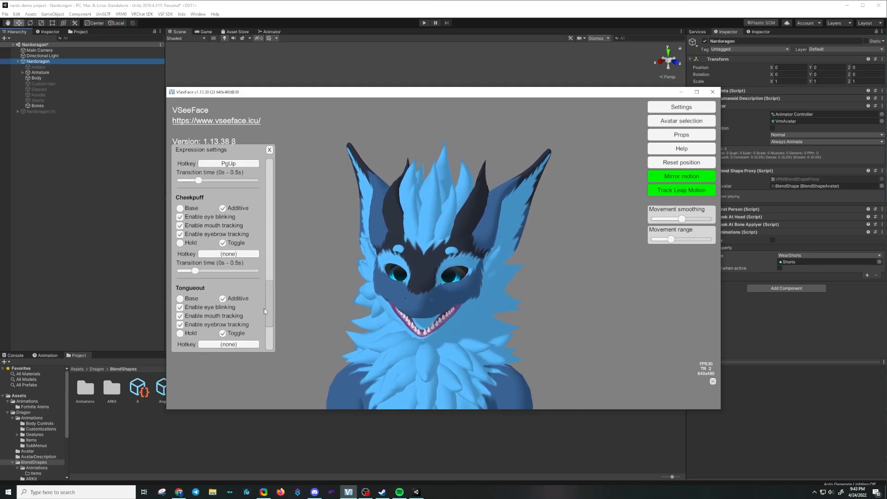
{"action": "scroll", "scroll_direction": "down", "scroll_amount": 3}
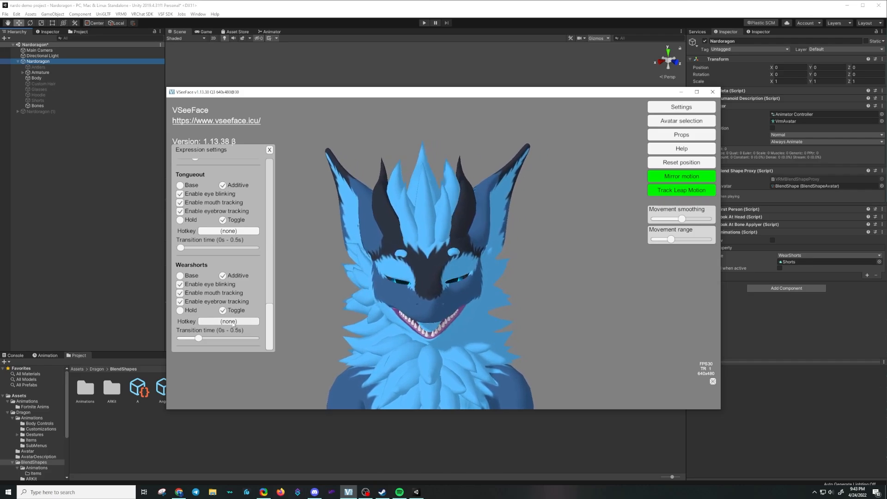
{"action": "left_click", "coordinate": [228, 322]}
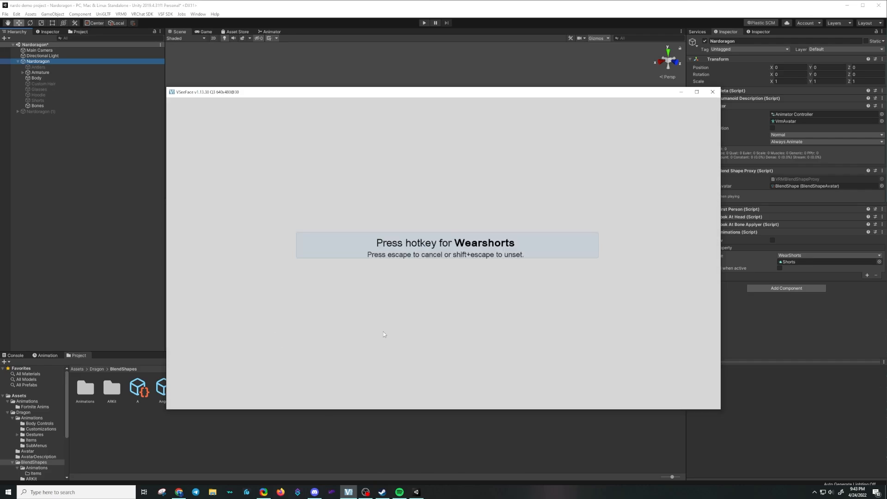
Bind a numpad key as the Wearshorts hotkey and confirm it
{"action": "key", "text": "numpad"}
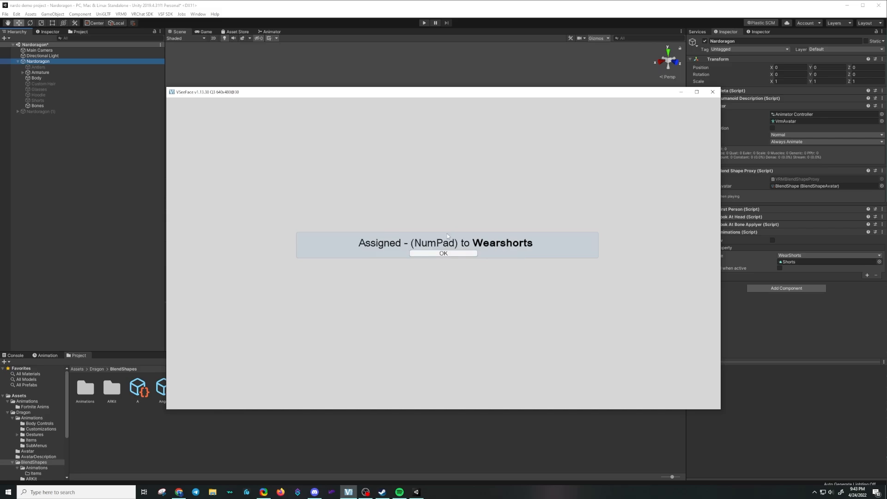
{"action": "left_click", "coordinate": [443, 253]}
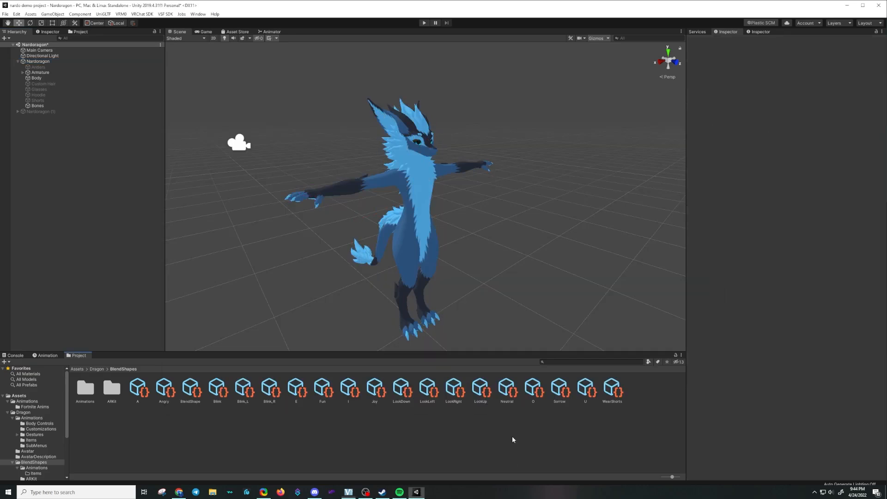
Select the Nardoragon root and add a second entry to its VSF_Animations list
{"action": "left_click", "coordinate": [36, 77]}
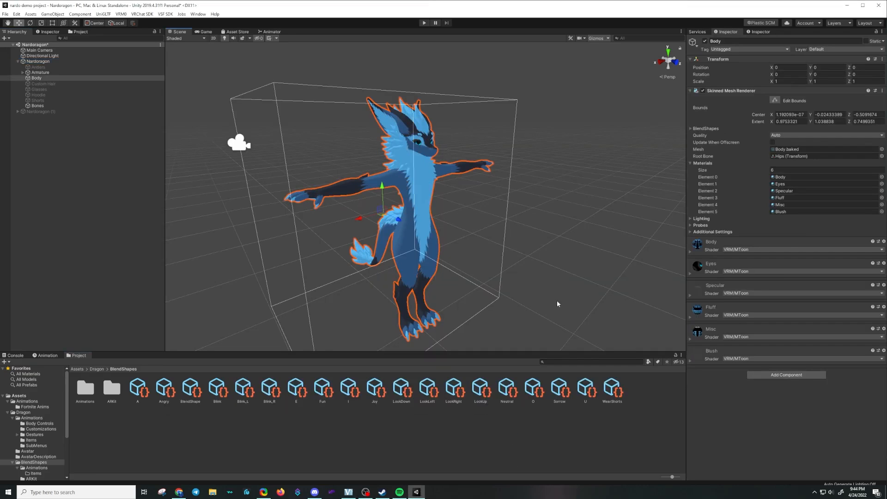
{"action": "left_click", "coordinate": [37, 61]}
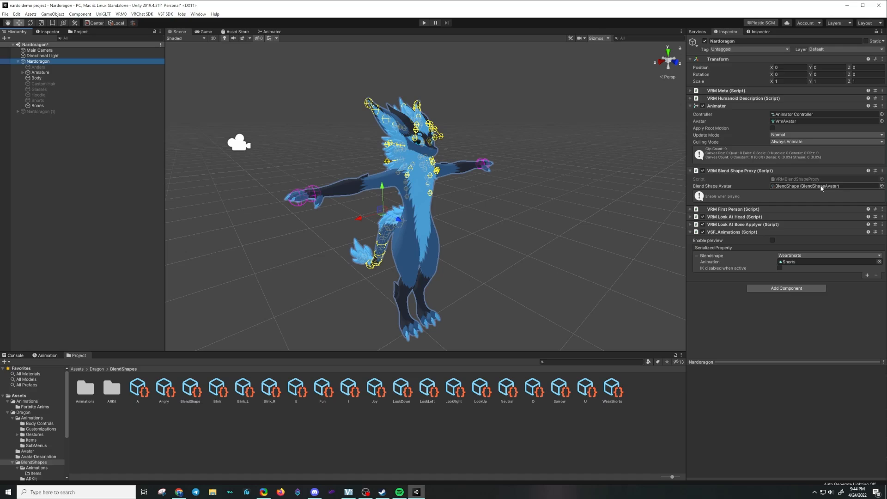
{"action": "left_click", "coordinate": [190, 387]}
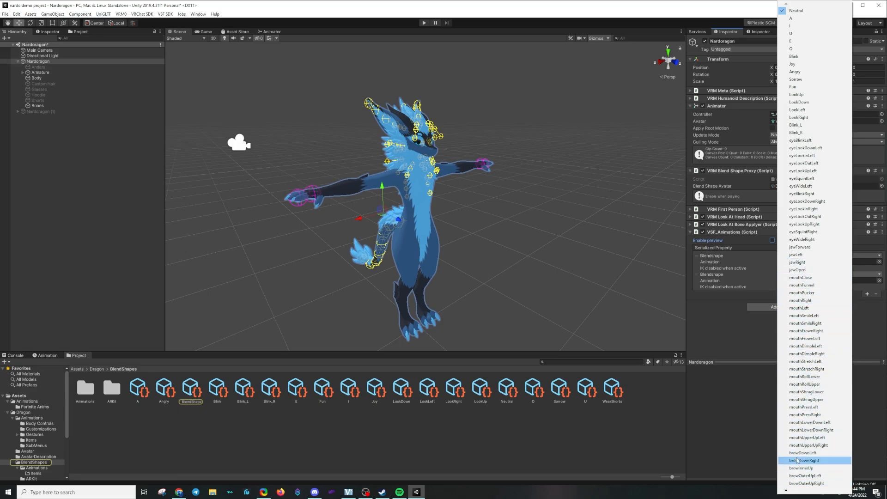
Map the second entry's tongueOut blend shape to the Hoodie animation clip
{"action": "scroll", "scroll_direction": "down", "scroll_amount": 3}
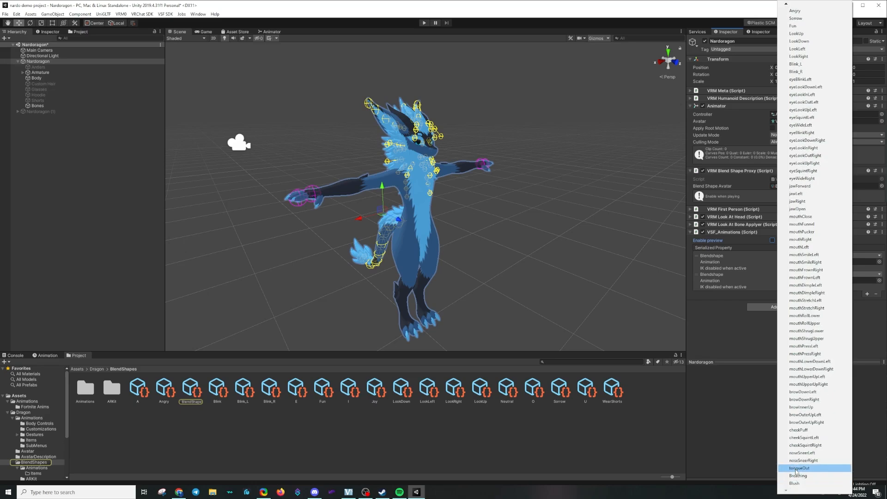
{"action": "left_click", "coordinate": [799, 468]}
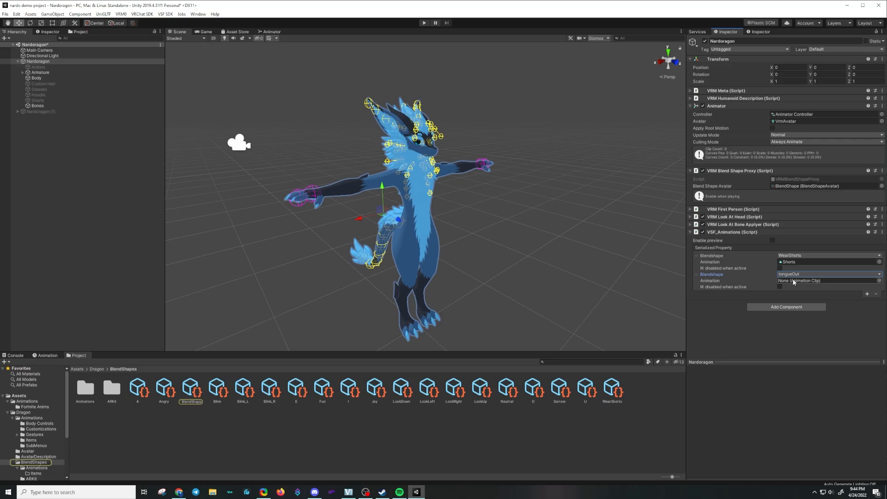
{"action": "left_click", "coordinate": [879, 281]}
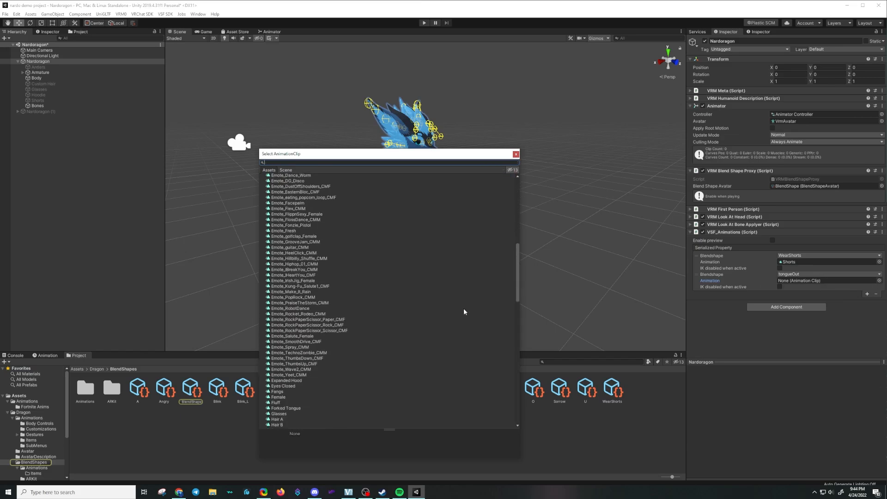
{"action": "scroll", "scroll_direction": "down", "scroll_amount": 3}
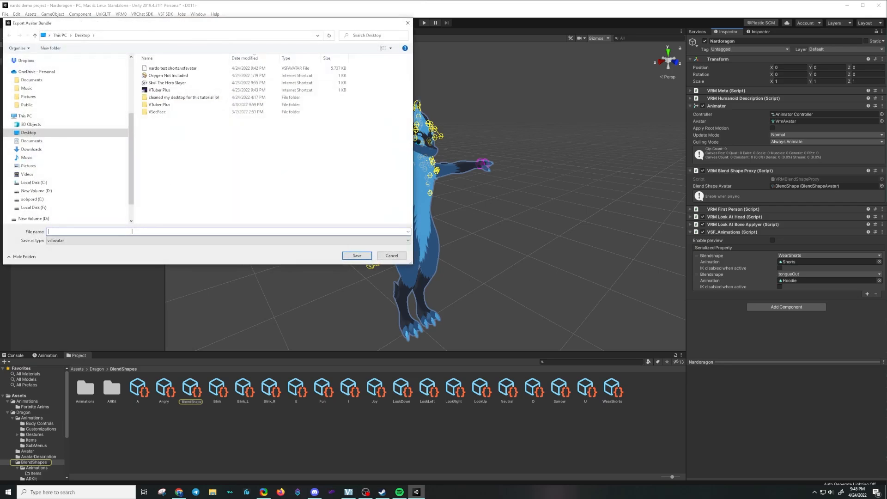
Export the avatar bundle as 'nardo test 2' on the Desktop and dismiss the completion message
{"action": "type", "text": "nardo test 2"}
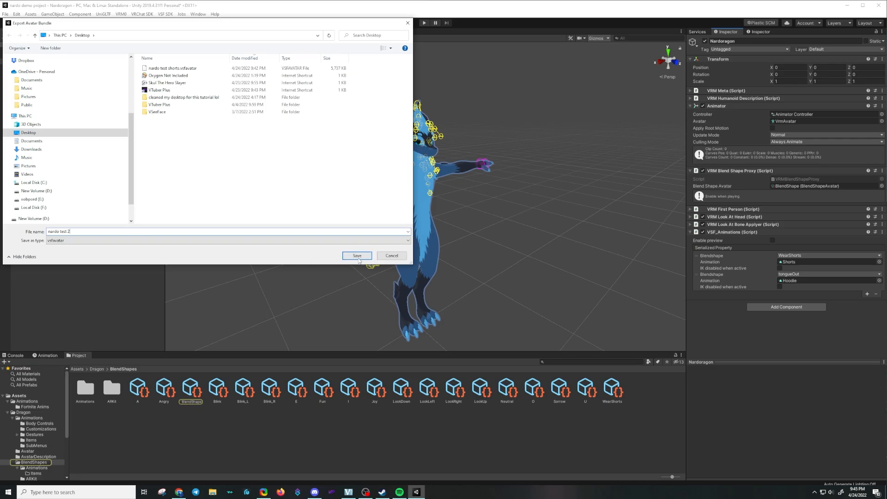
{"action": "left_click", "coordinate": [357, 255]}
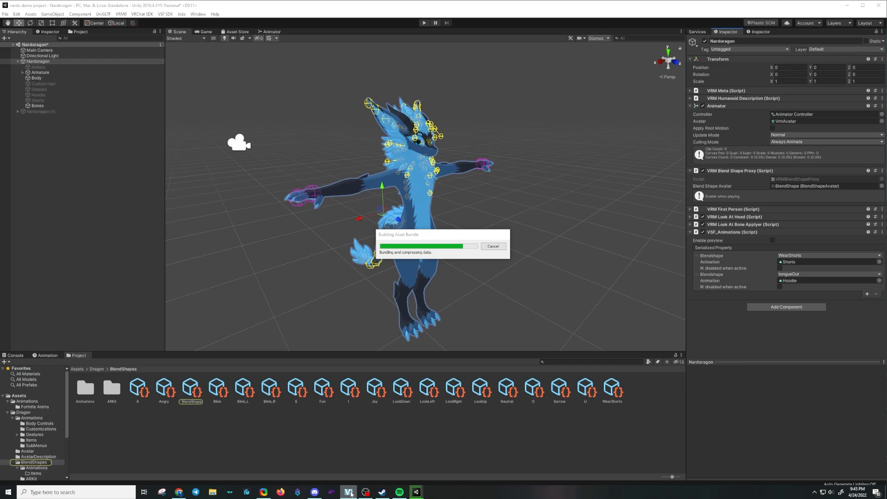
{"action": "mouse_move", "coordinate": [482, 184]}
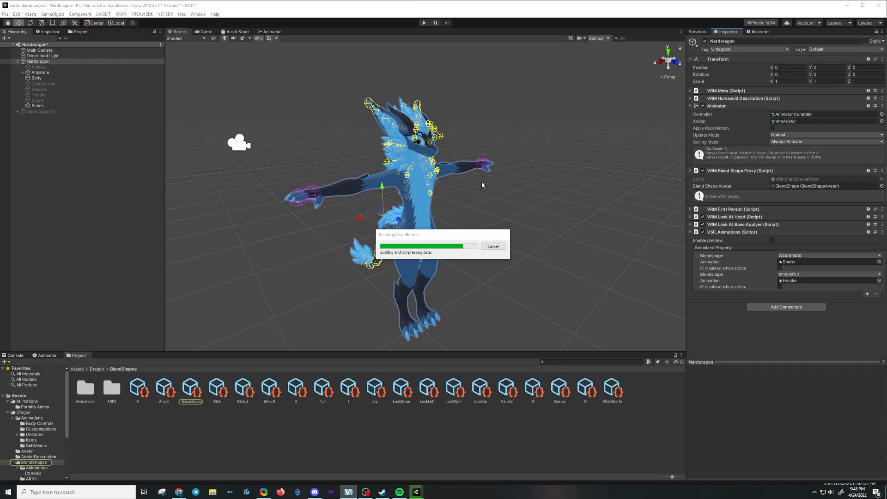
{"action": "mouse_move", "coordinate": [376, 275]}
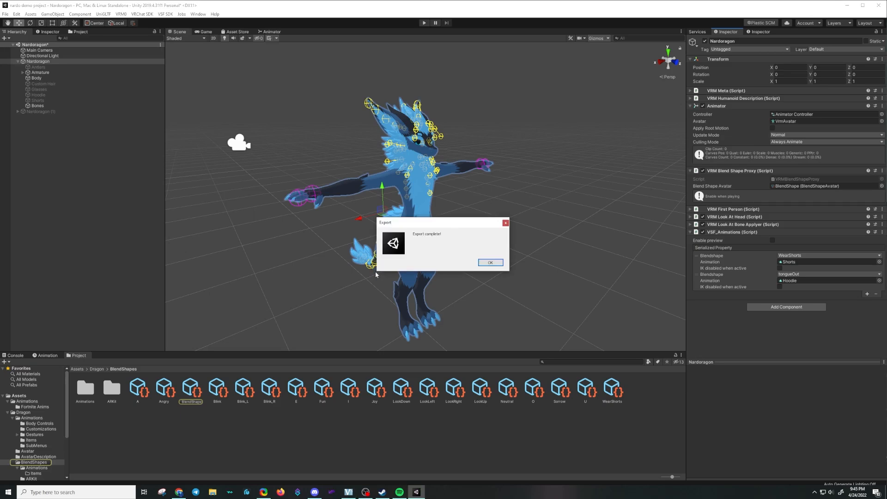
{"action": "left_click", "coordinate": [489, 262]}
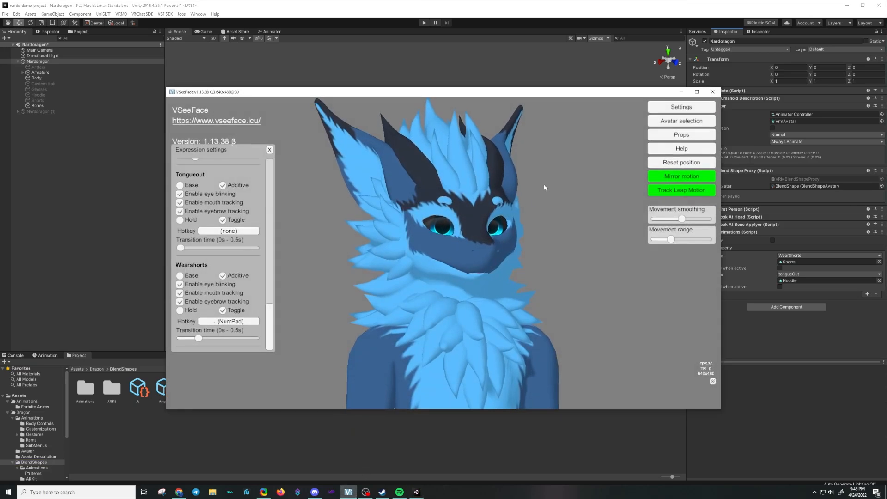
Load the newly exported Nardoragon avatar from VSeeFace's local avatar list
{"action": "left_click", "coordinate": [681, 120]}
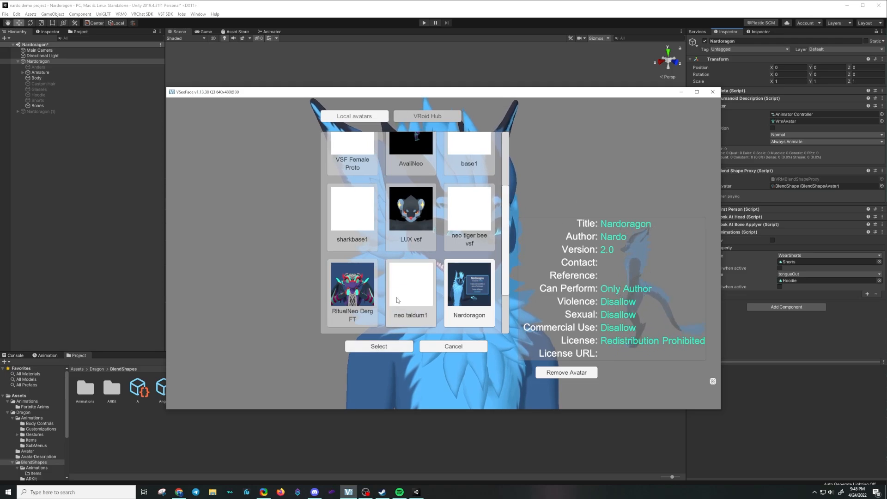
{"action": "scroll", "scroll_direction": "down", "scroll_amount": 3}
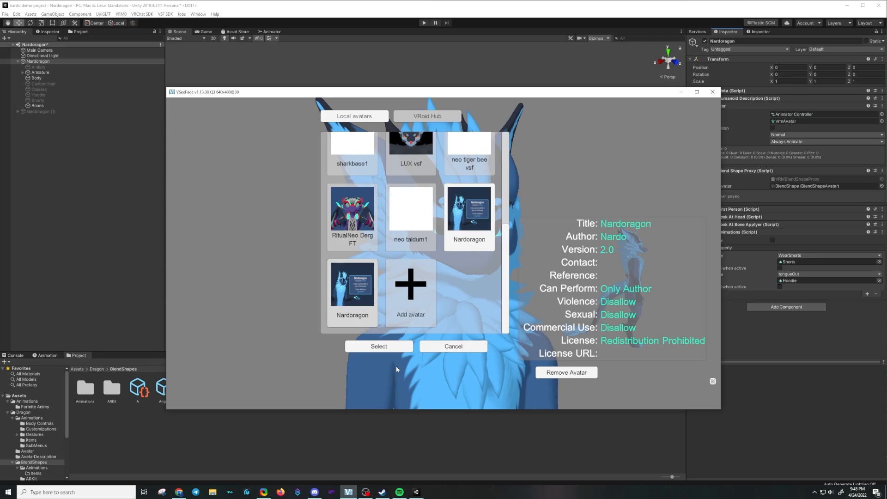
{"action": "left_click", "coordinate": [377, 346]}
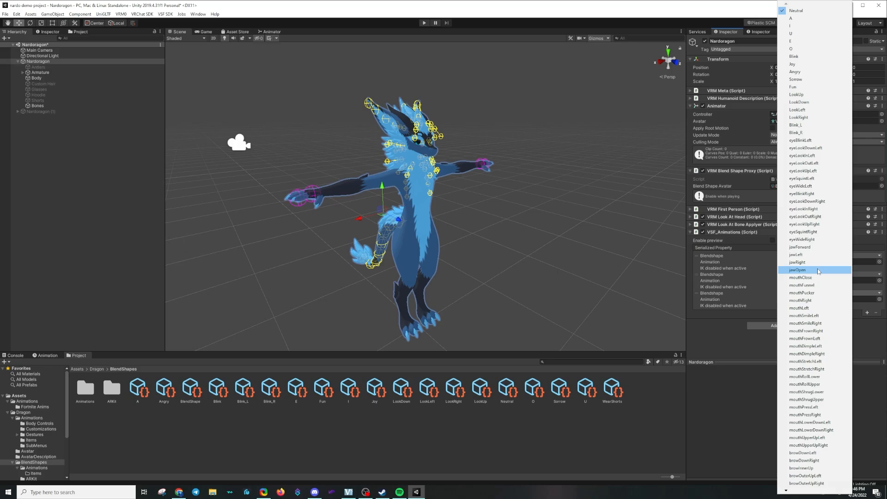
Map the third entry's jawOpen blend shape to the Emote_FlossDance_CMM clip and reselect the Nardoragon root
{"action": "left_click", "coordinate": [798, 270]}
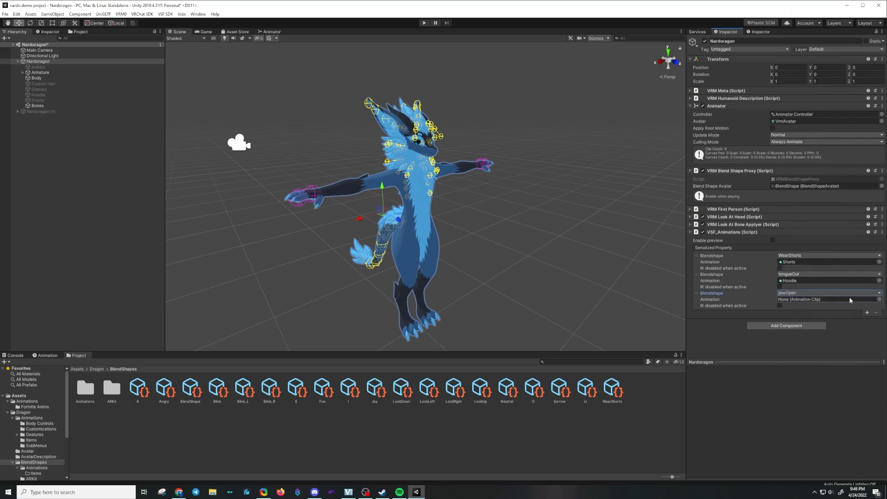
{"action": "left_click", "coordinate": [879, 299]}
{"action": "type", "text": "flo"}
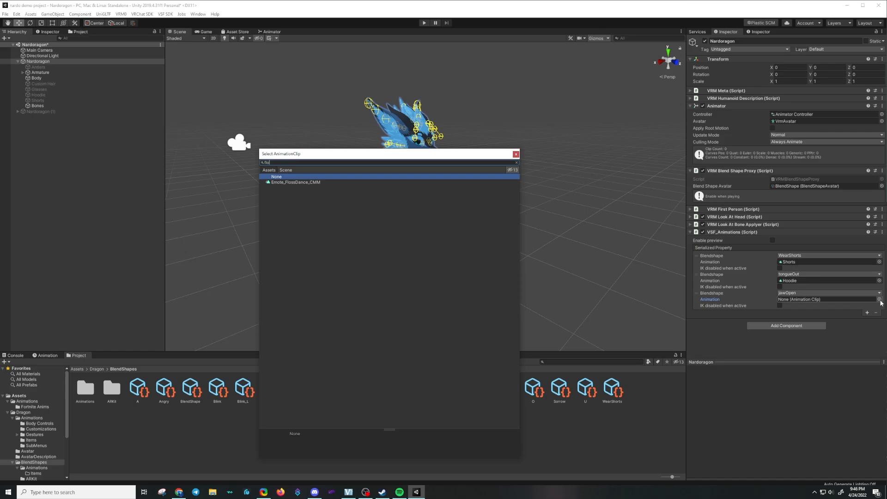
{"action": "left_click", "coordinate": [295, 182]}
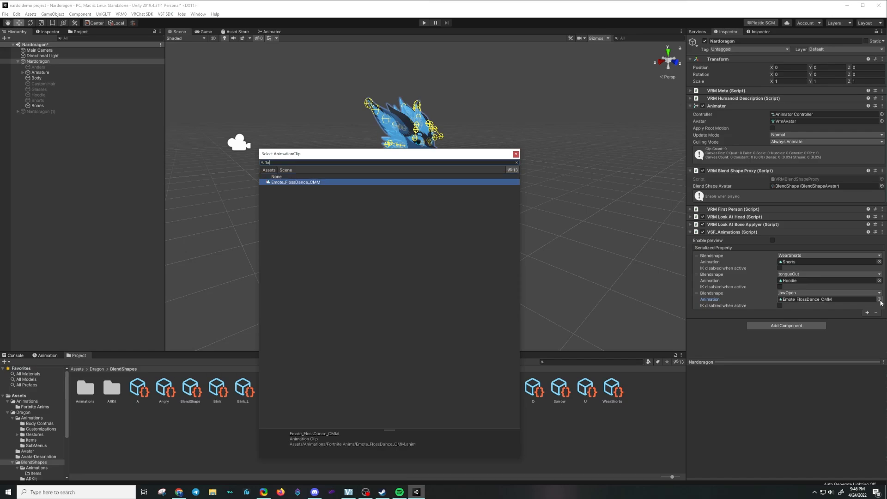
{"action": "double_click", "coordinate": [295, 182]}
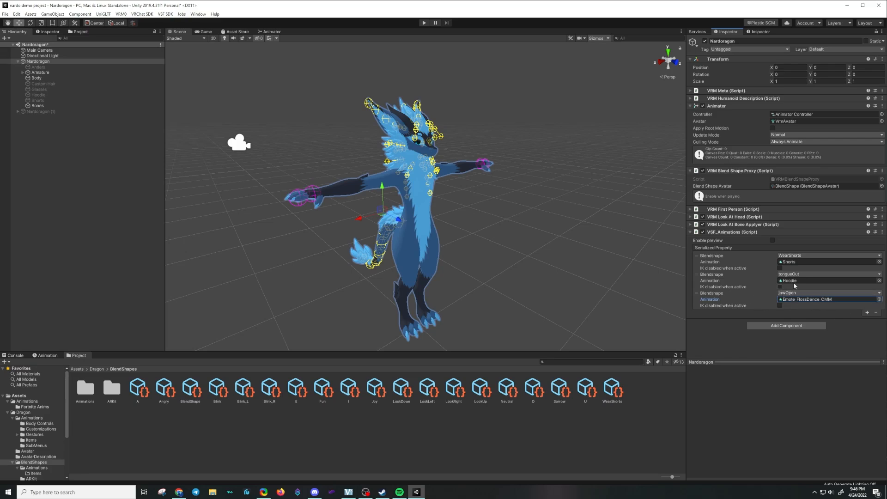
{"action": "left_click", "coordinate": [37, 61]}
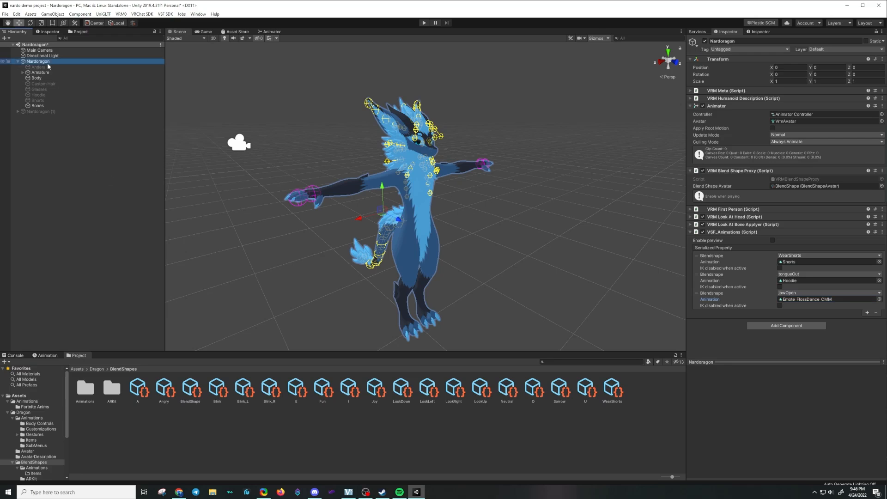
{"action": "mouse_move", "coordinate": [165, 22]}
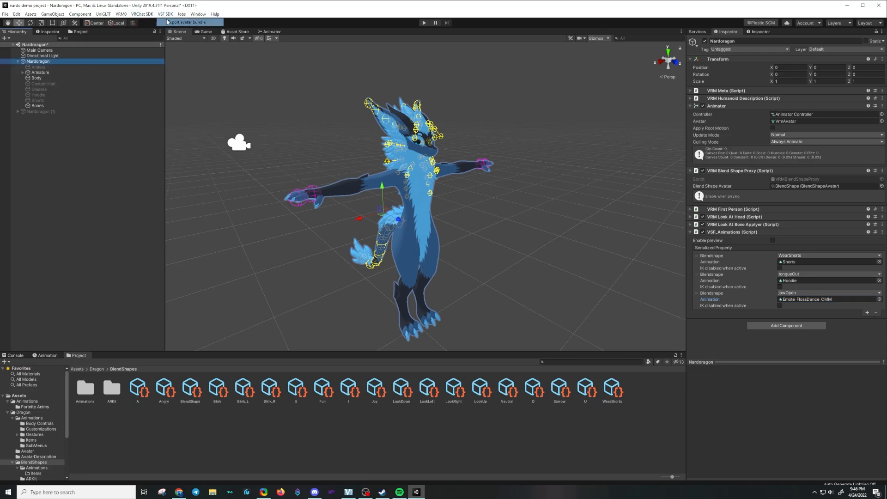
Export the avatar bundle named 'test' to the Desktop, then bring up VSeeFace's avatar file browser
{"action": "left_click", "coordinate": [187, 22]}
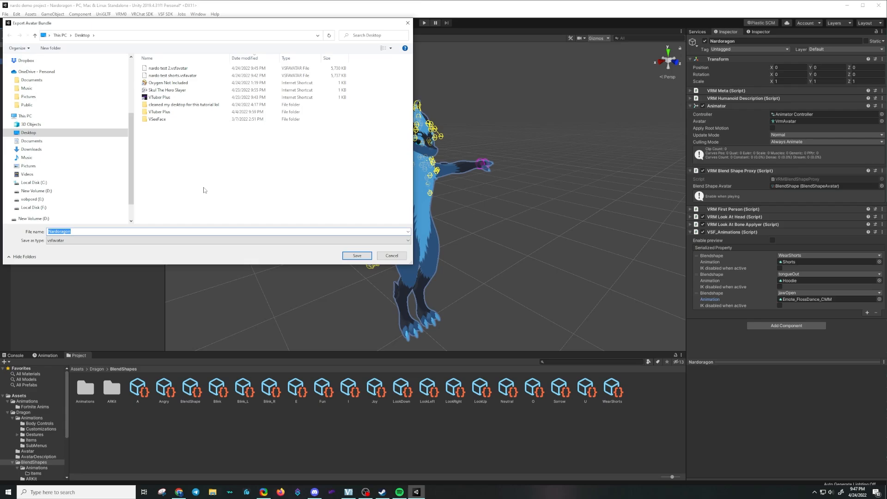
{"action": "type", "text": "te"}
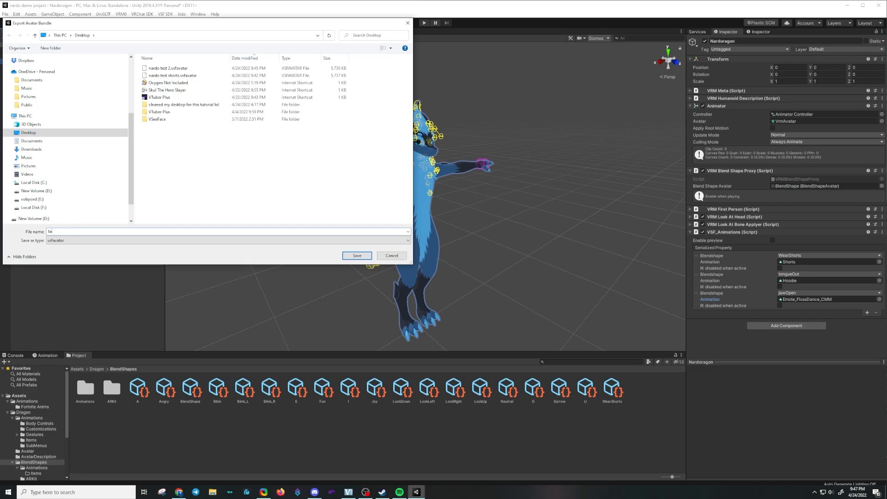
{"action": "type", "text": "st"}
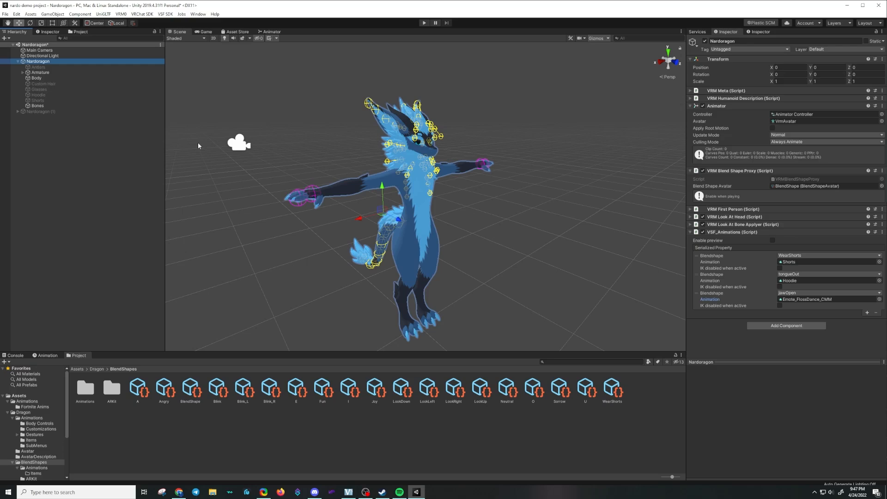
{"action": "mouse_move", "coordinate": [334, 262]}
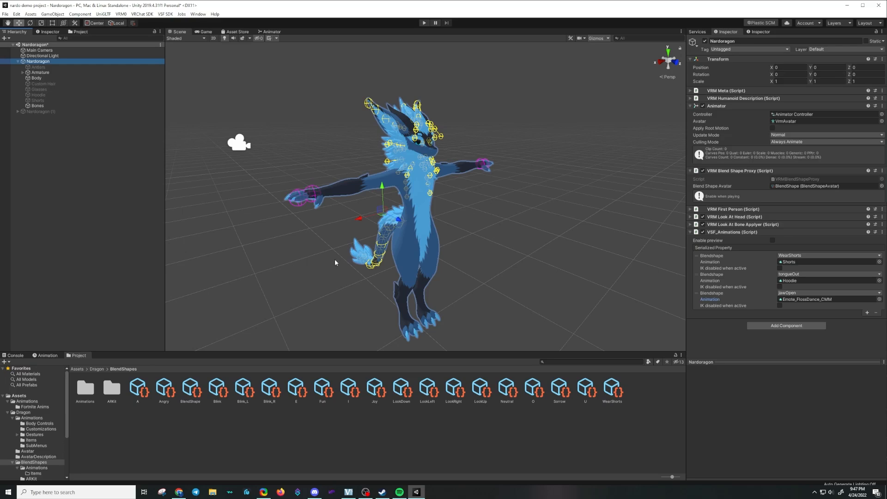
{"action": "mouse_move", "coordinate": [746, 372]}
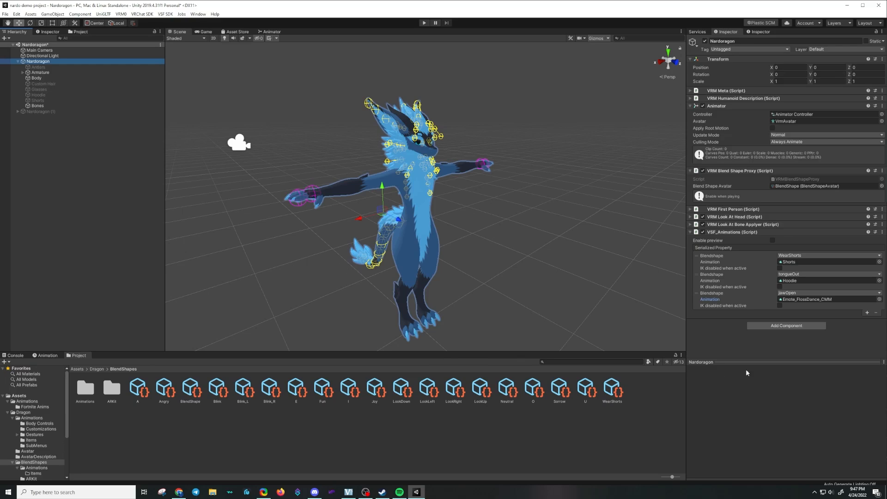
{"action": "mouse_move", "coordinate": [186, 77]}
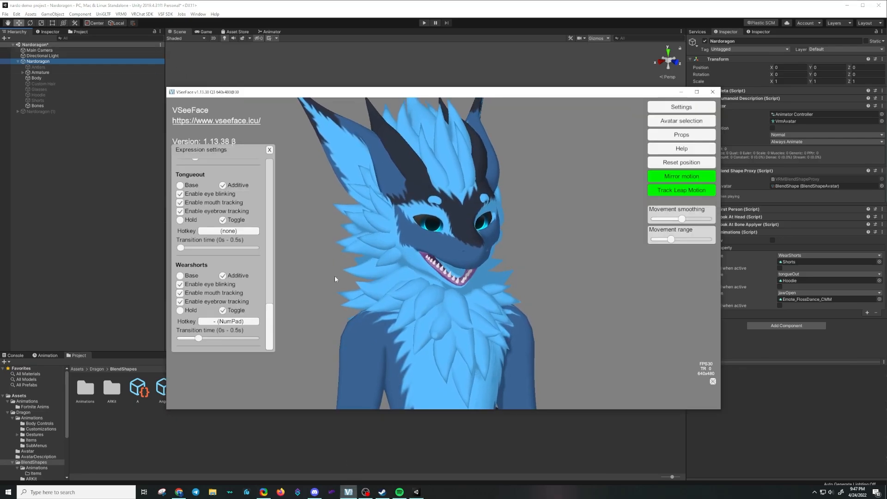
{"action": "left_click", "coordinate": [681, 121]}
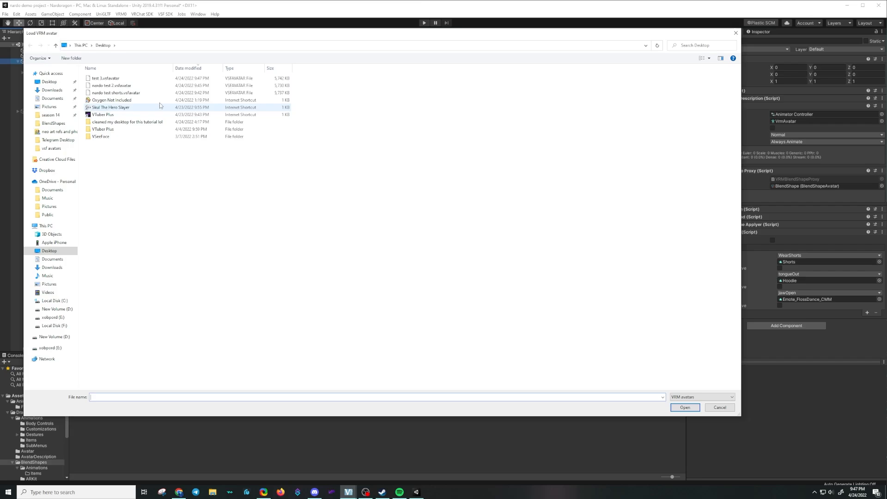